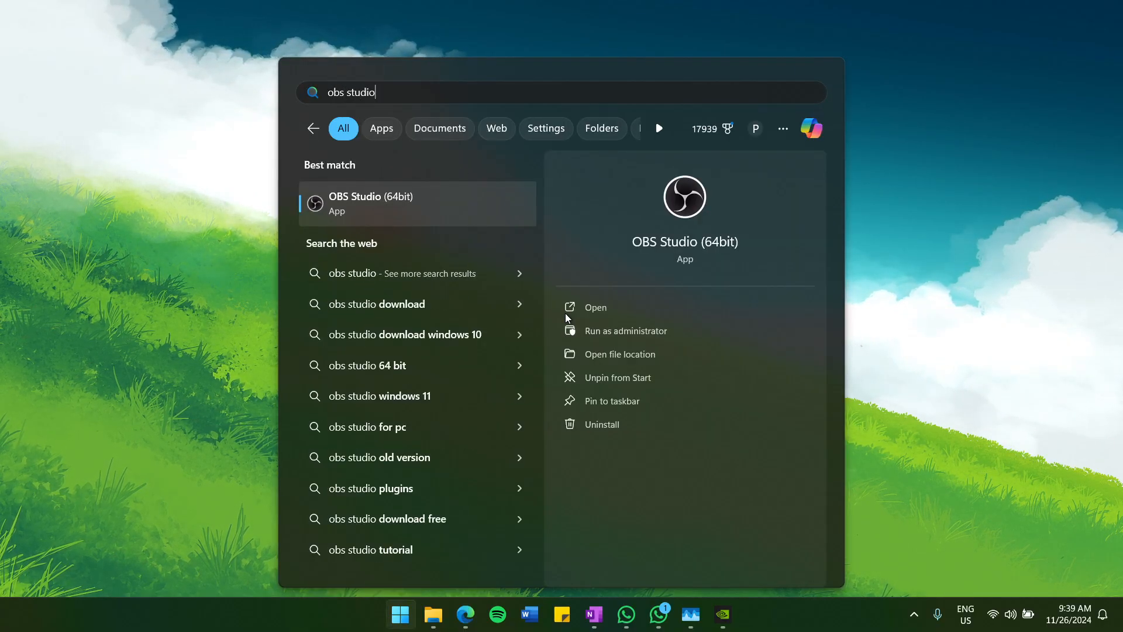
pyautogui.moveTo(608, 331)
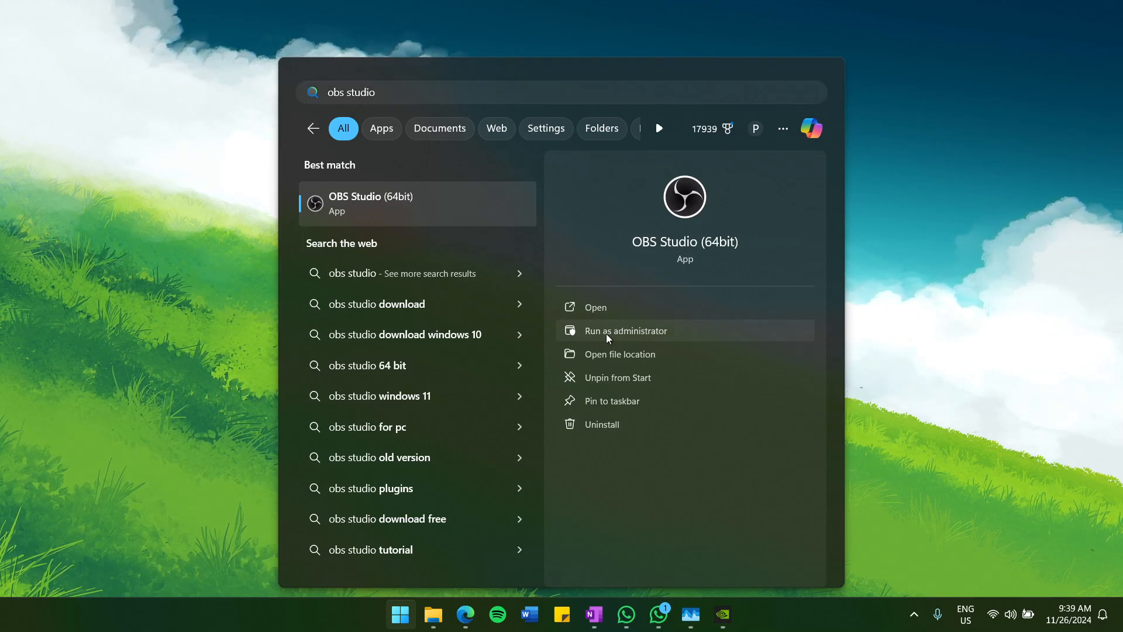
# Launch OBS Studio as administrator from the Start menu search results
pyautogui.click(625, 330)
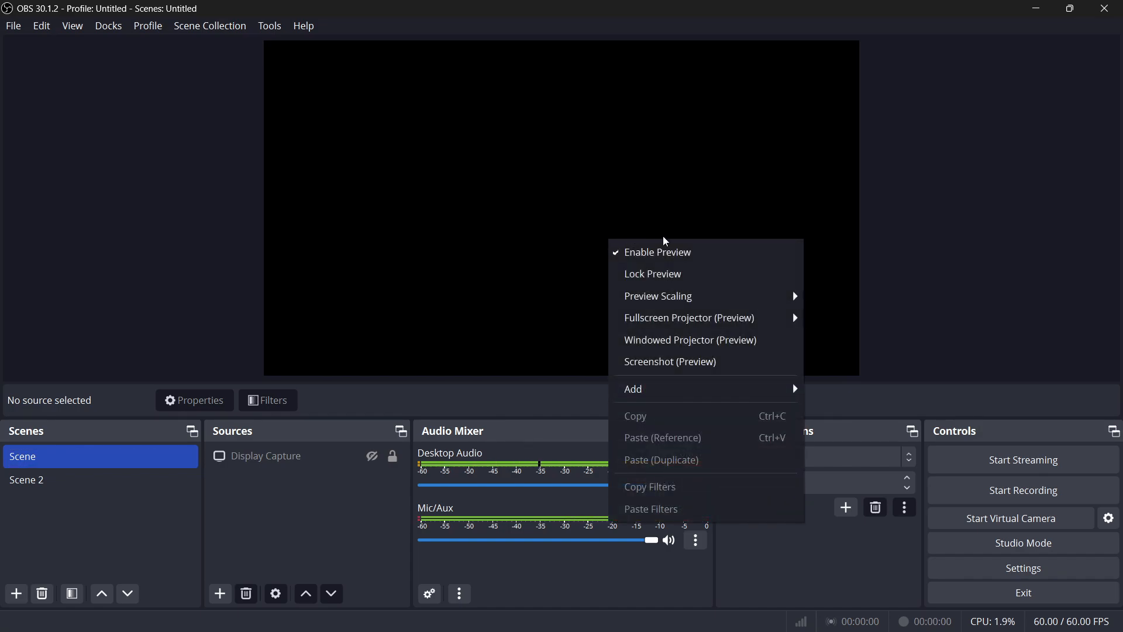
# Uncheck Enable Preview in the preview area's context menu
pyautogui.click(657, 251)
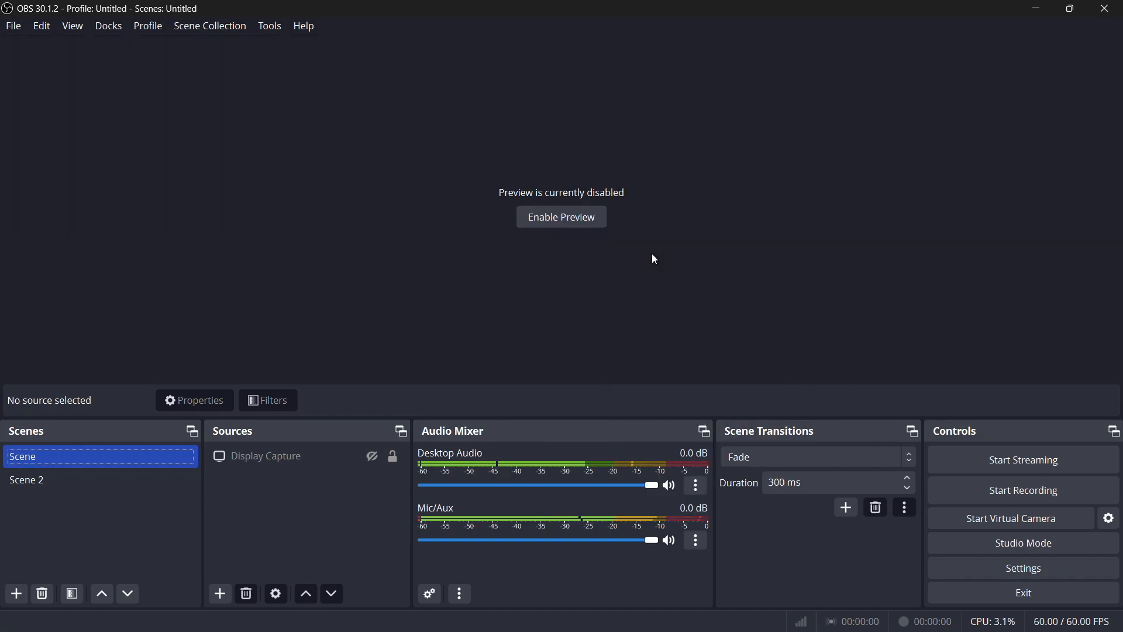
pyautogui.moveTo(662, 265)
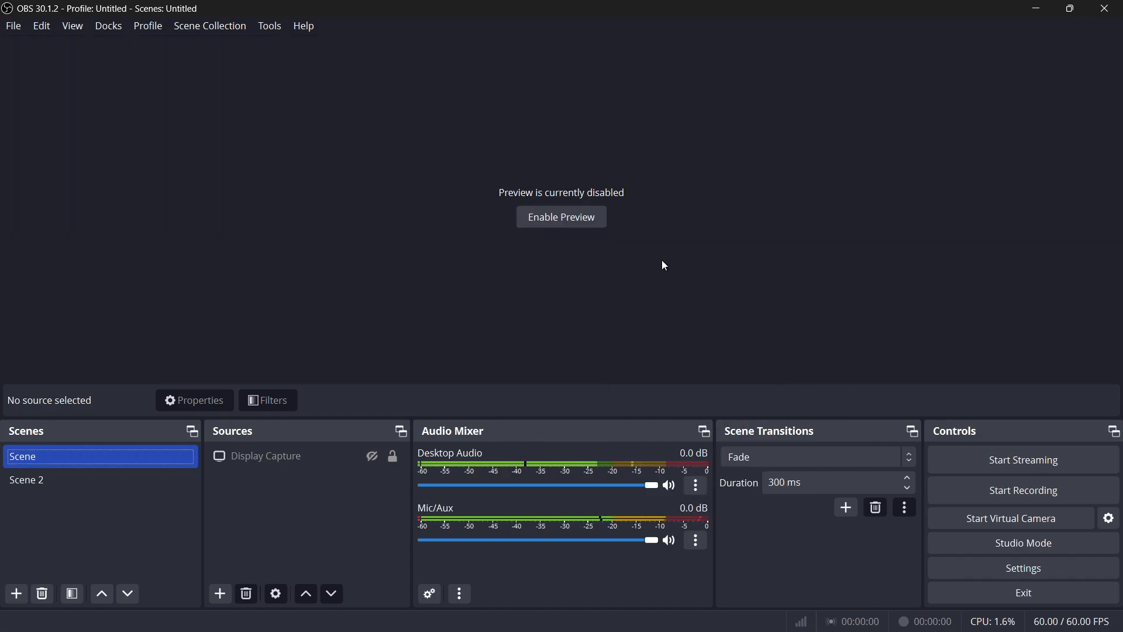
pyautogui.moveTo(1022, 567)
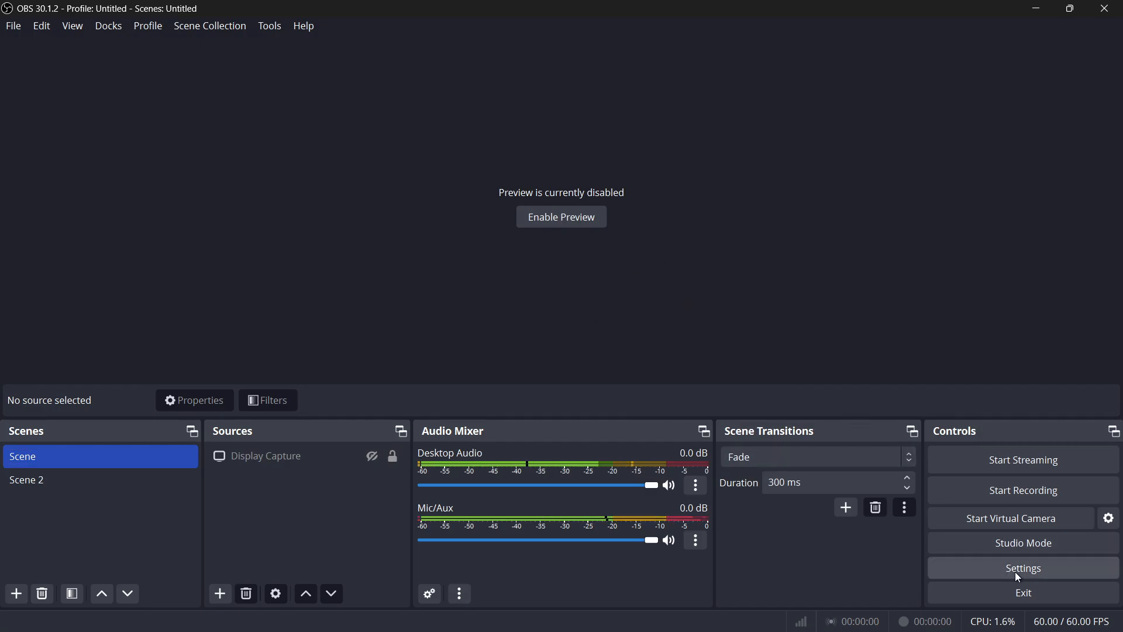
# In Settings > Video, keep the Base (Canvas) Resolution at 1920x1080
pyautogui.click(1022, 568)
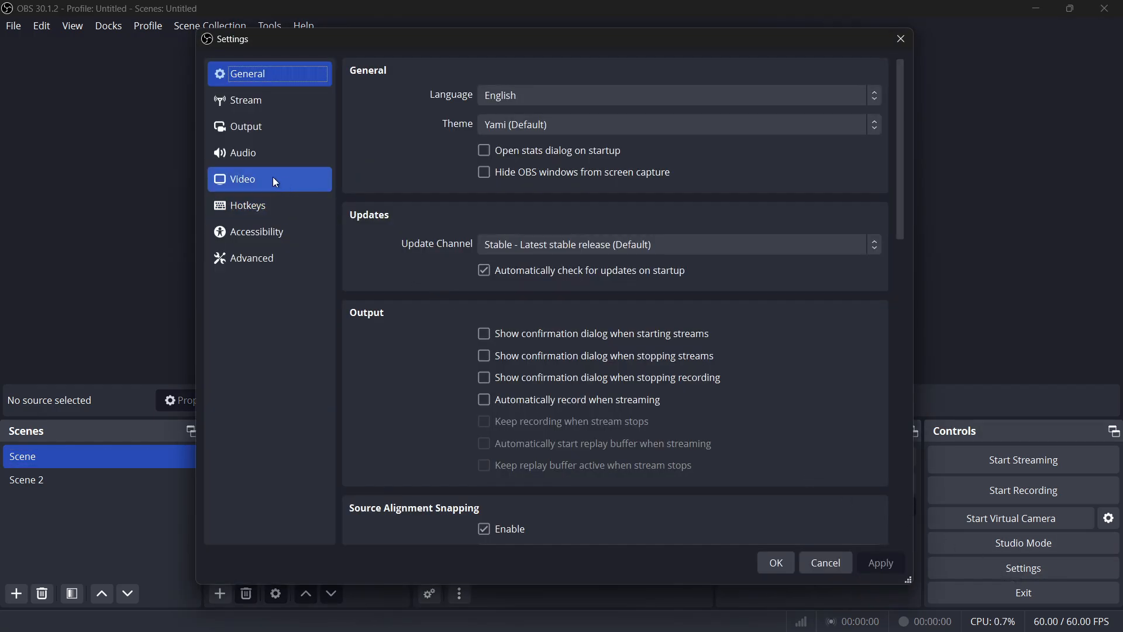
pyautogui.click(243, 179)
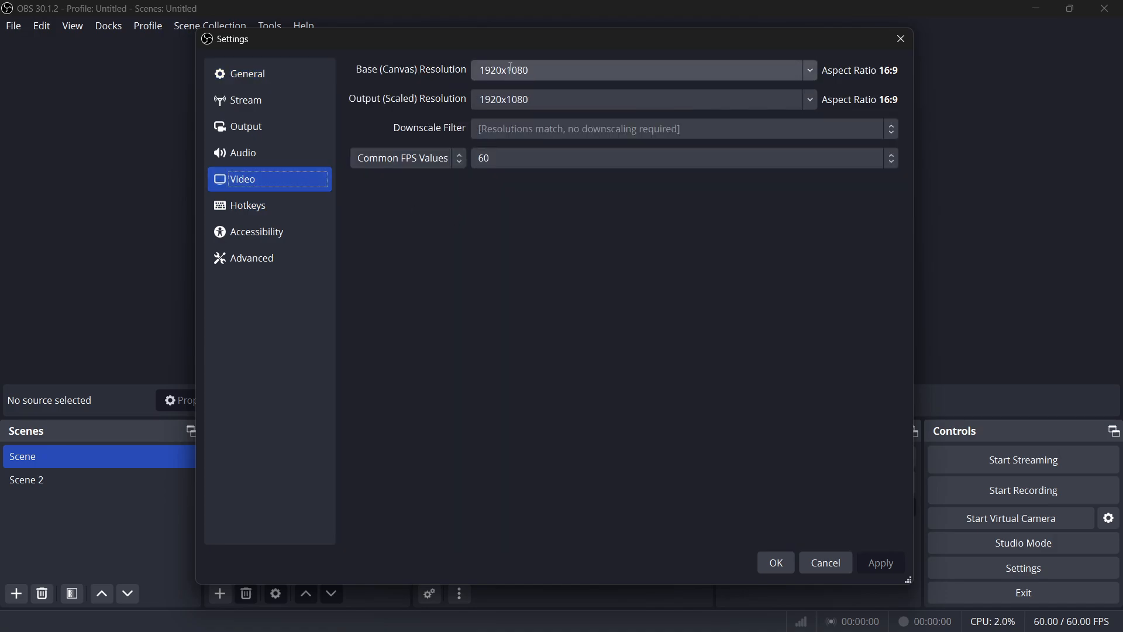
pyautogui.click(808, 71)
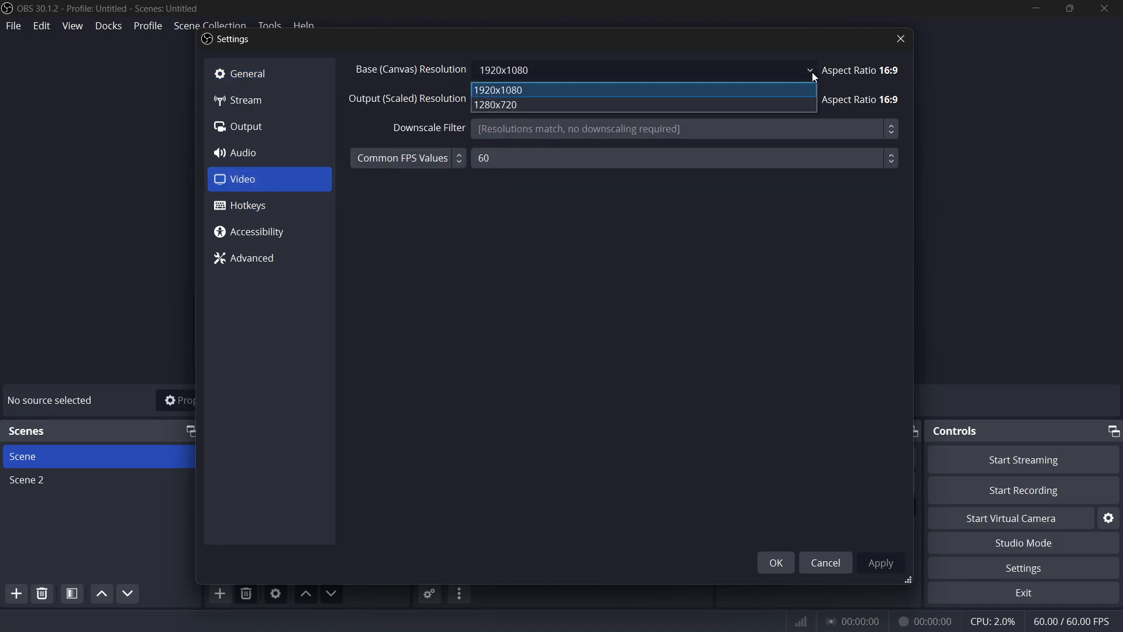
pyautogui.moveTo(740, 104)
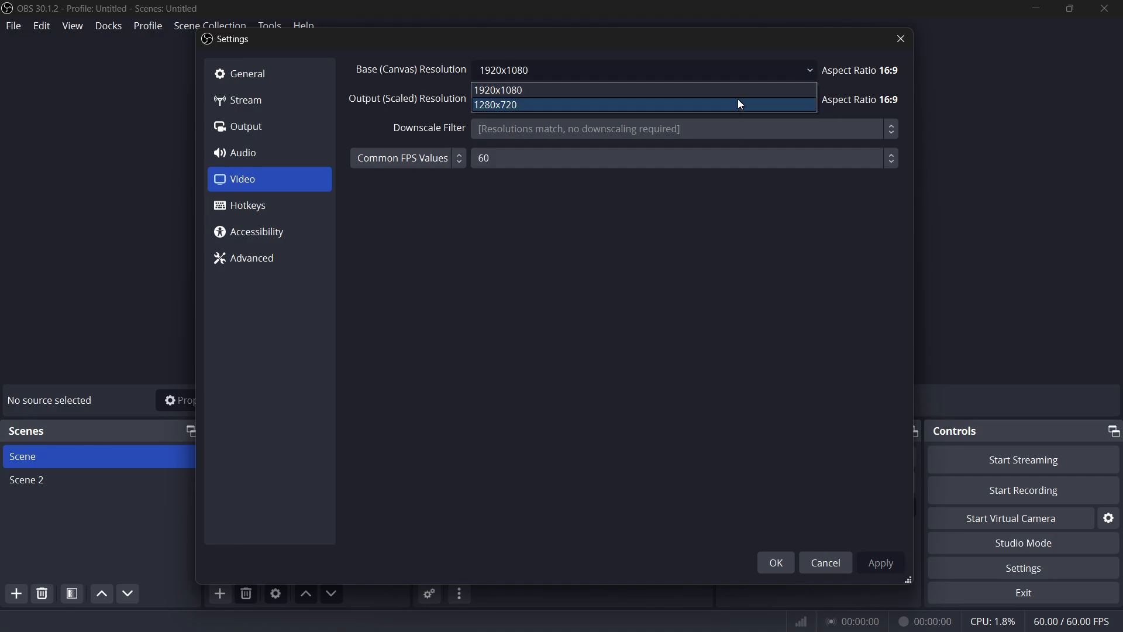
pyautogui.click(497, 90)
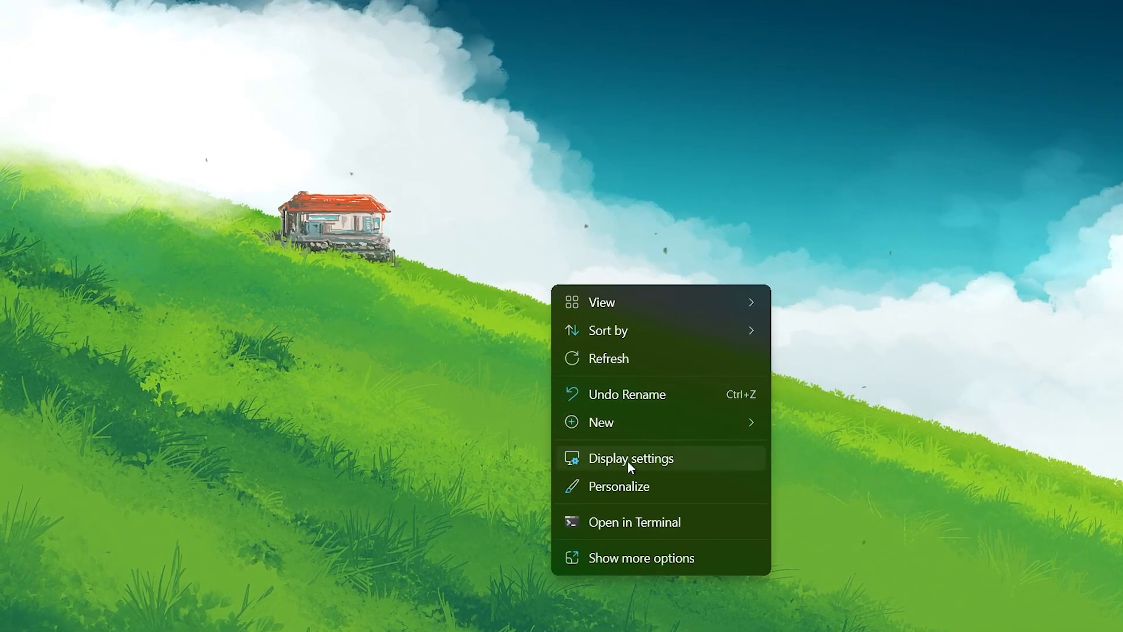
# Review the Windows Display settings page listing the two connected displays
pyautogui.click(631, 459)
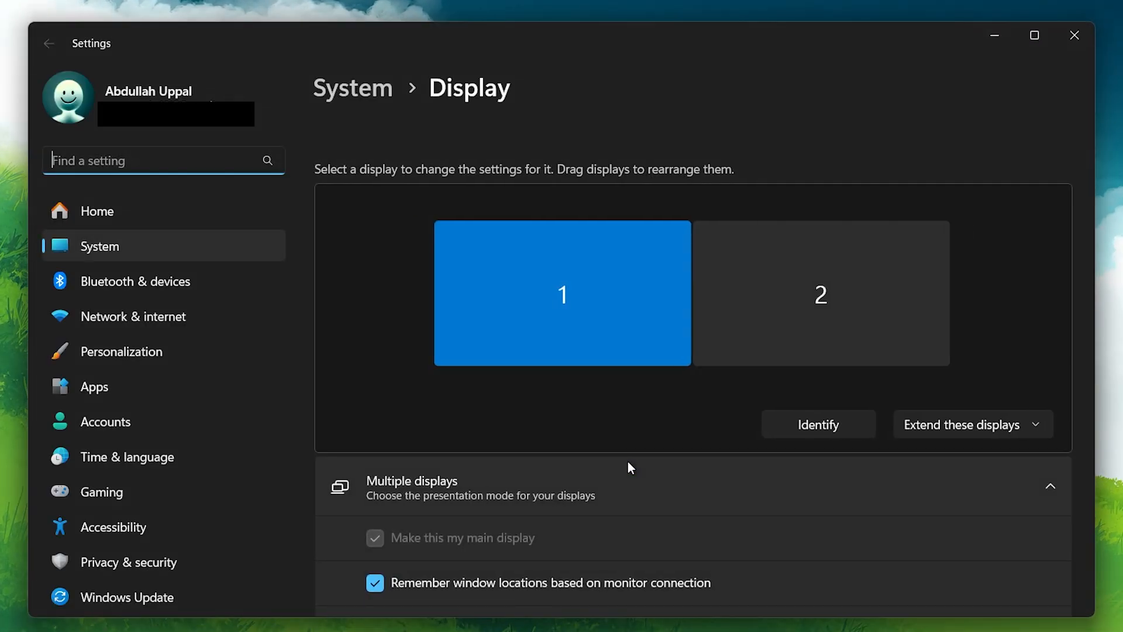
pyautogui.scroll(-3)
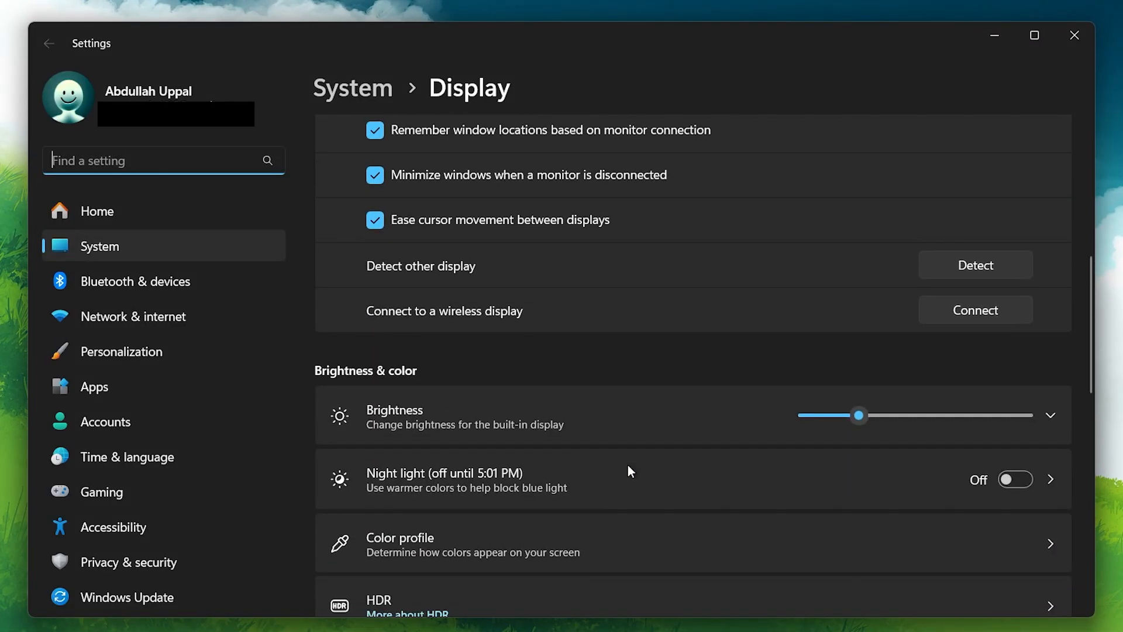
pyautogui.scroll(-3)
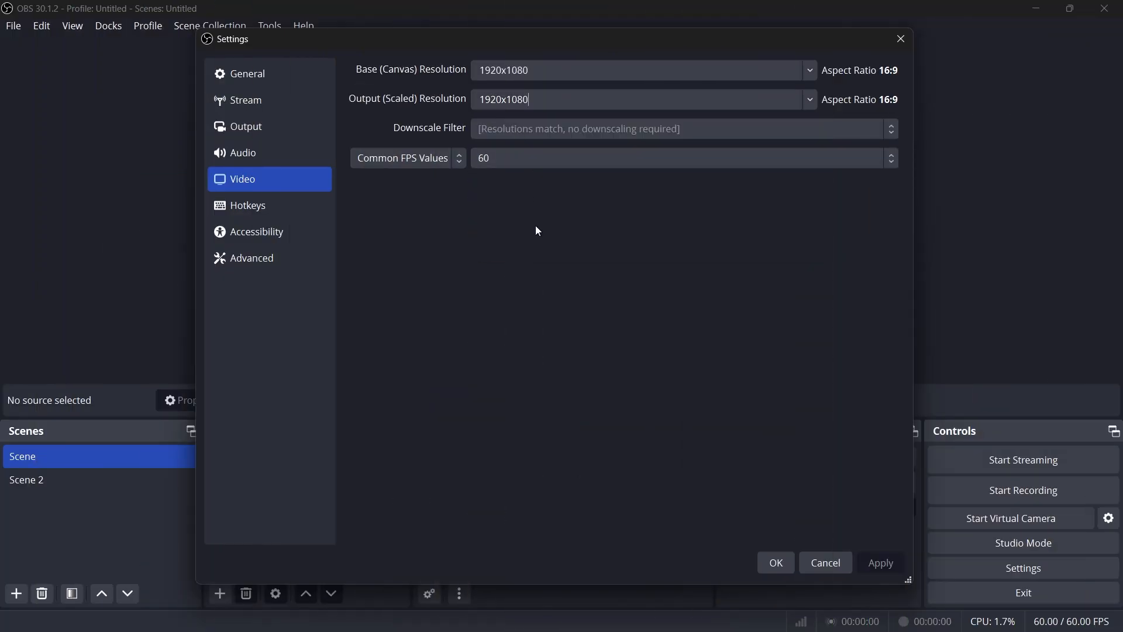
pyautogui.moveTo(531, 268)
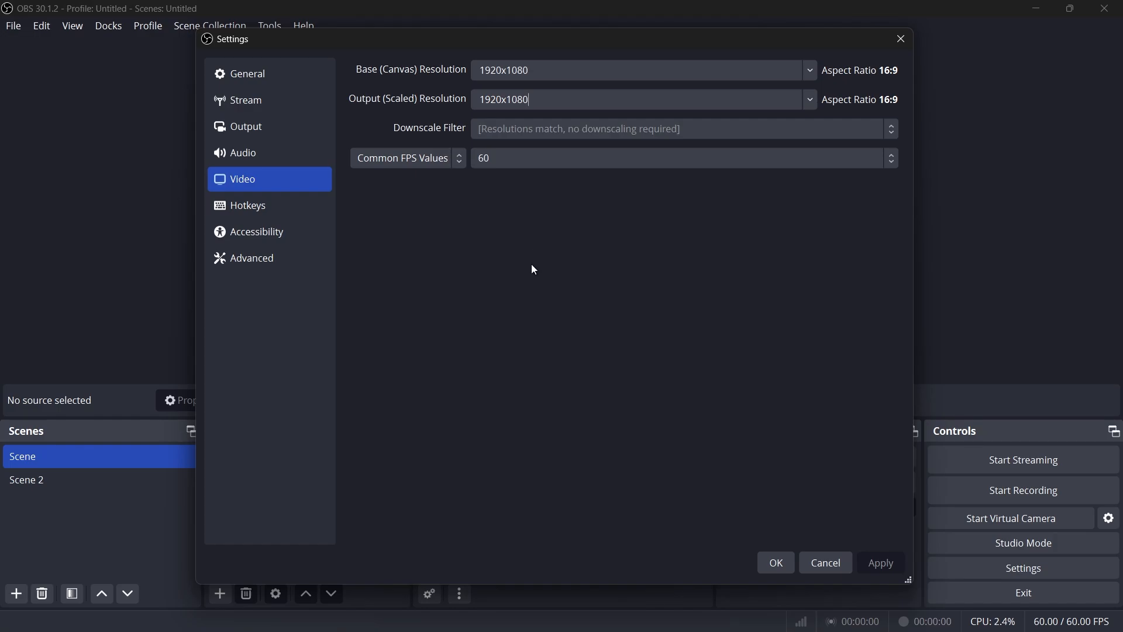
pyautogui.moveTo(556, 251)
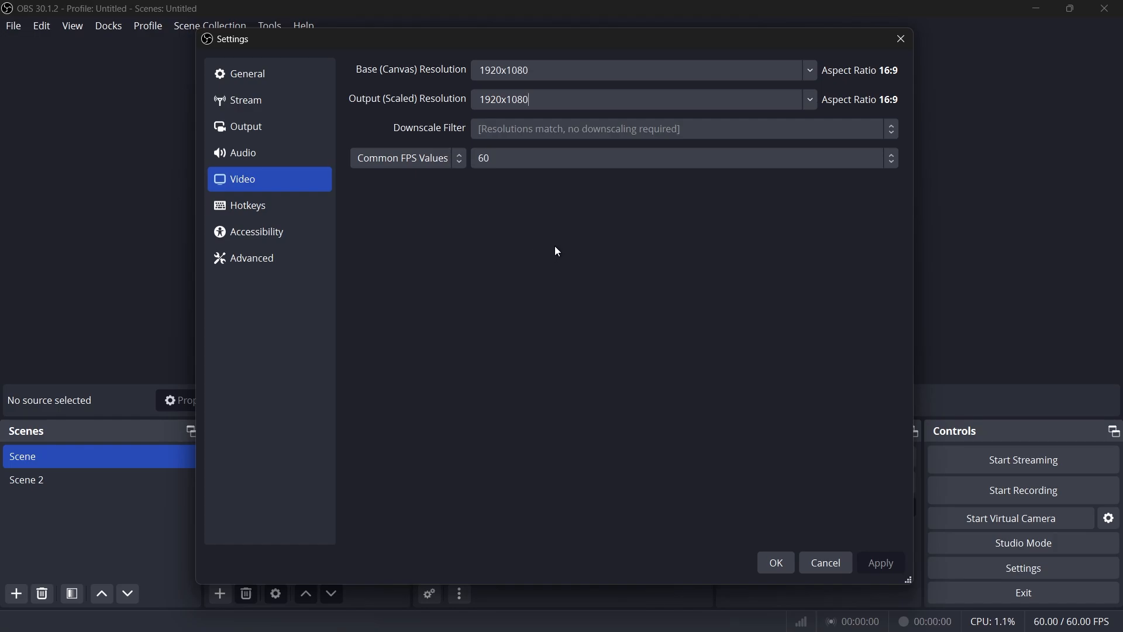
# Set Output (Scaled) Resolution to 1280x720 with the Bicubic downscale filter
pyautogui.click(808, 99)
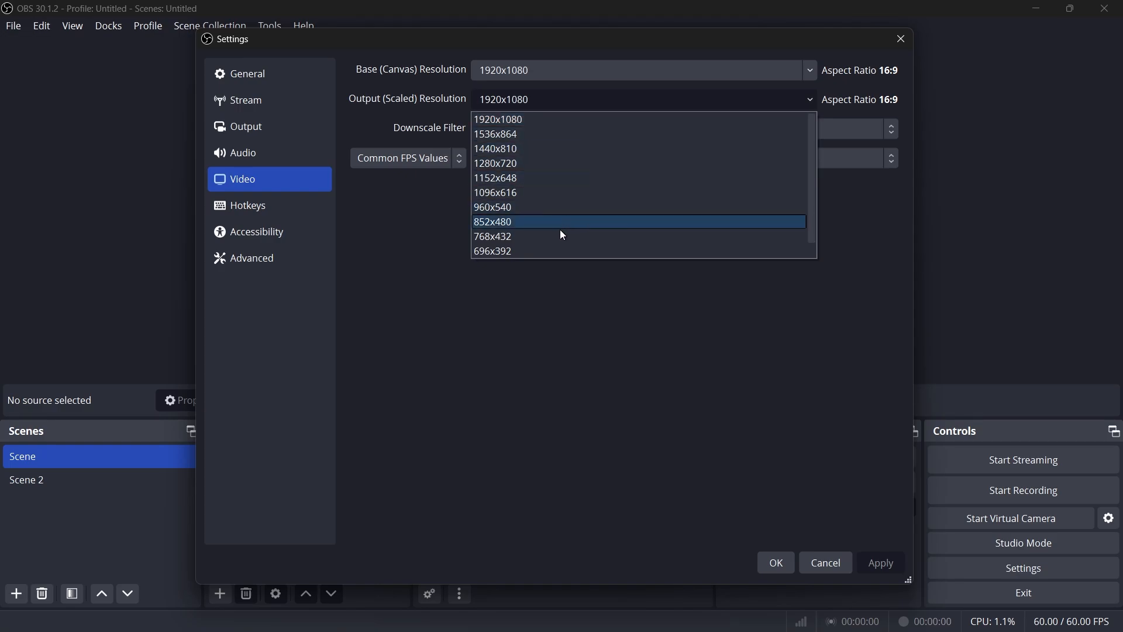
pyautogui.click(494, 163)
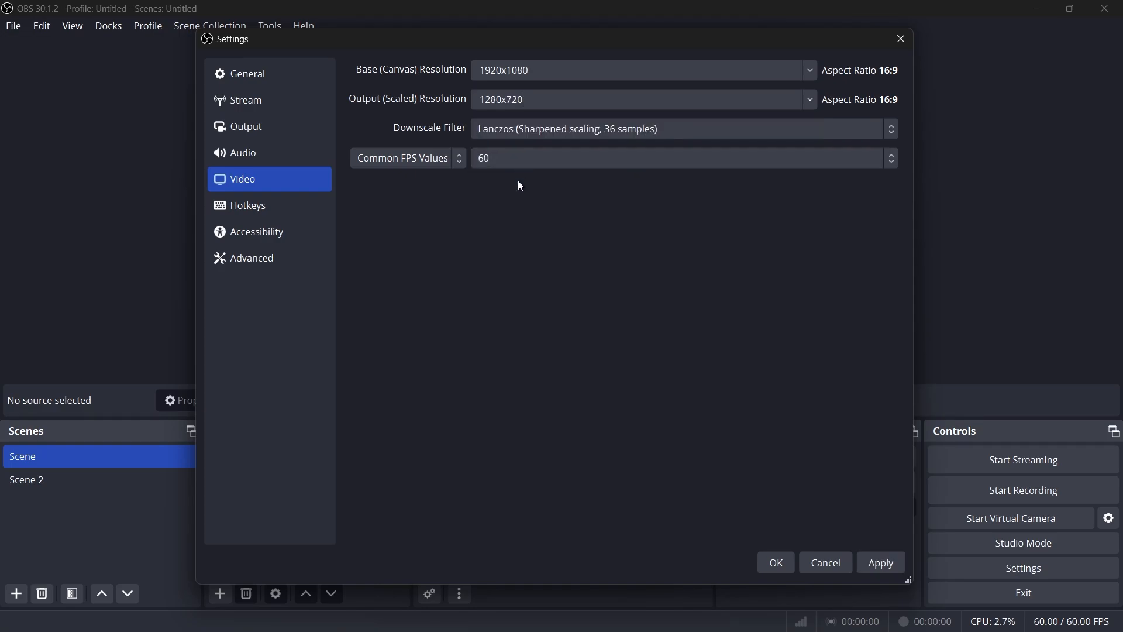
pyautogui.moveTo(511, 295)
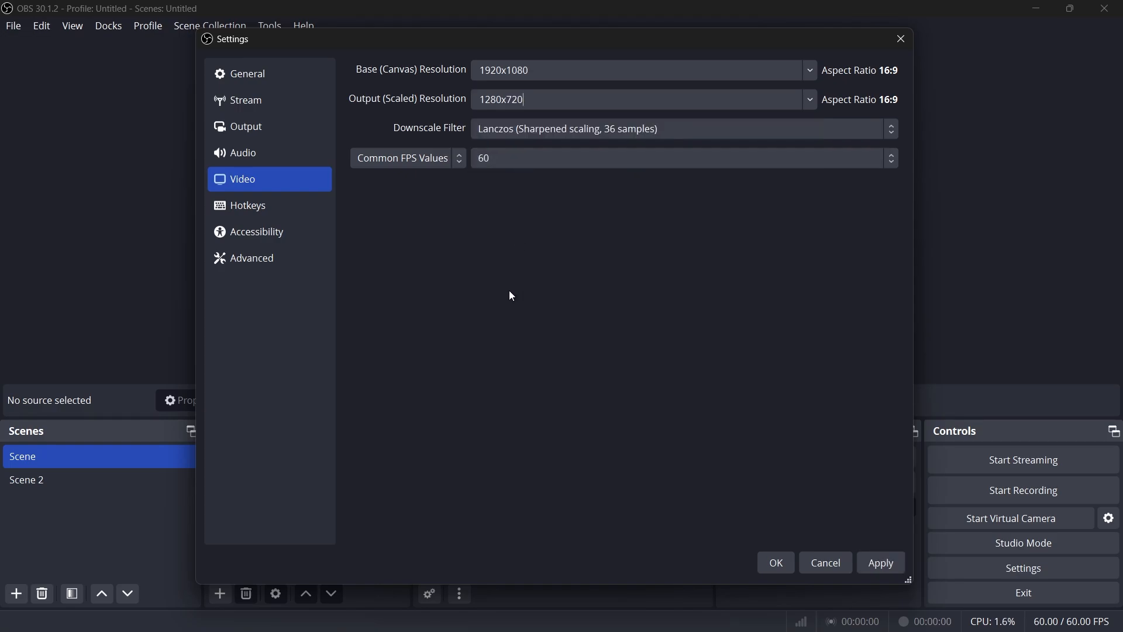
pyautogui.moveTo(441, 177)
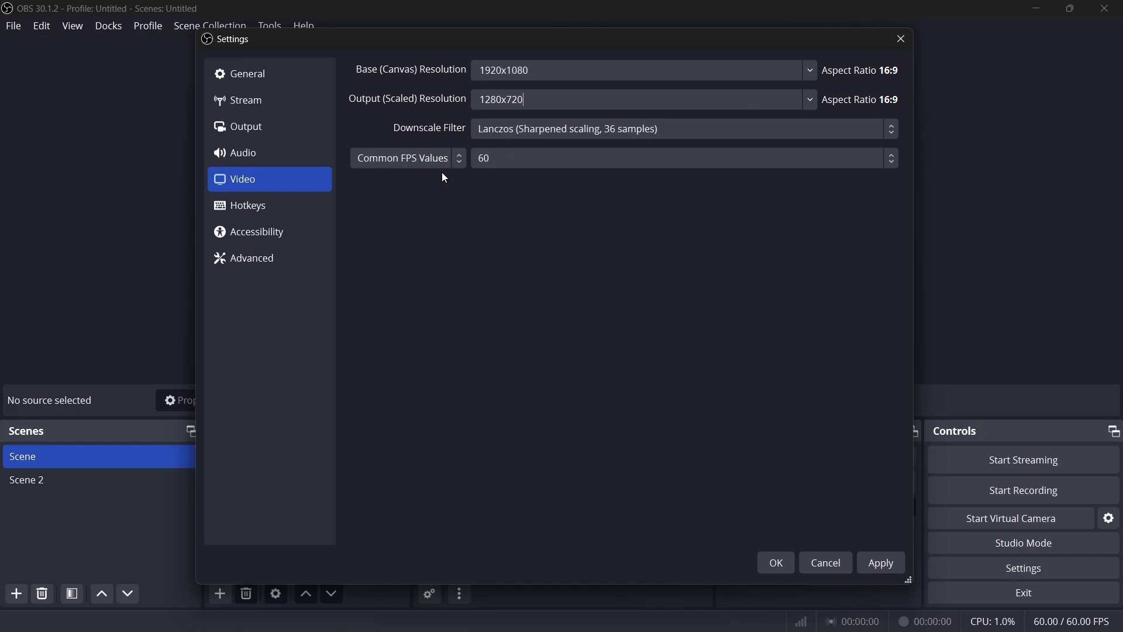
pyautogui.click(674, 128)
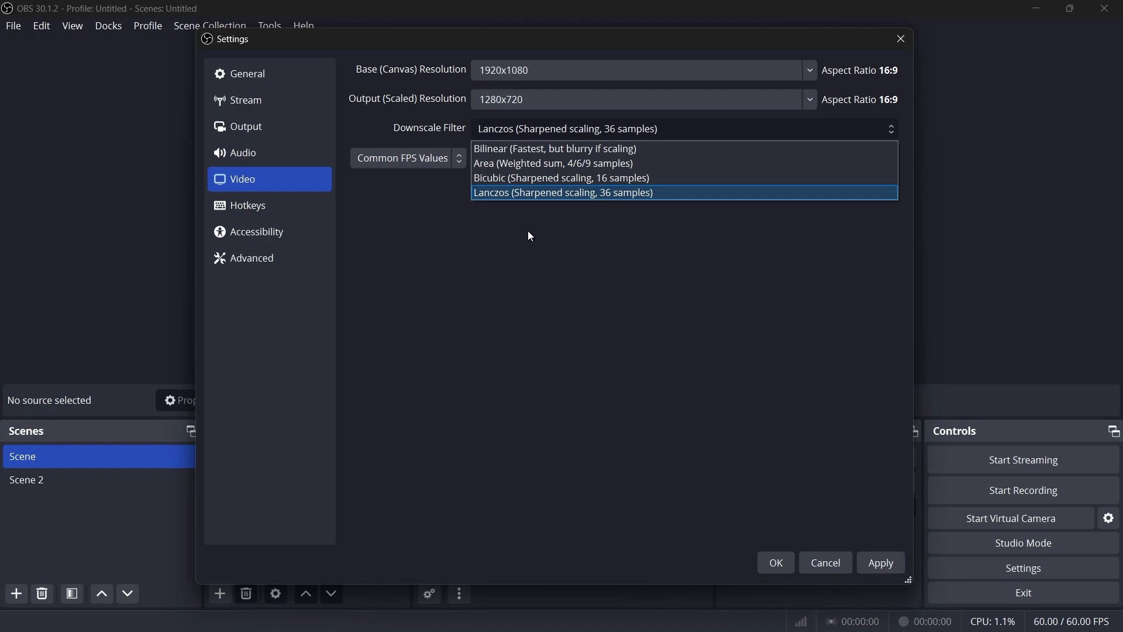
pyautogui.moveTo(526, 178)
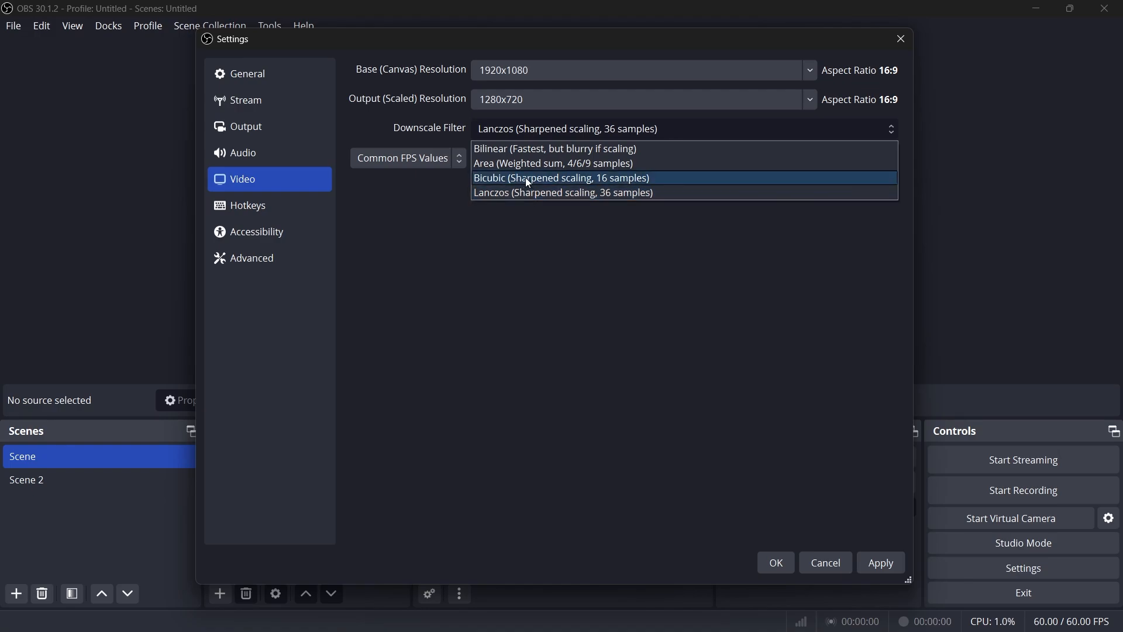
pyautogui.click(561, 178)
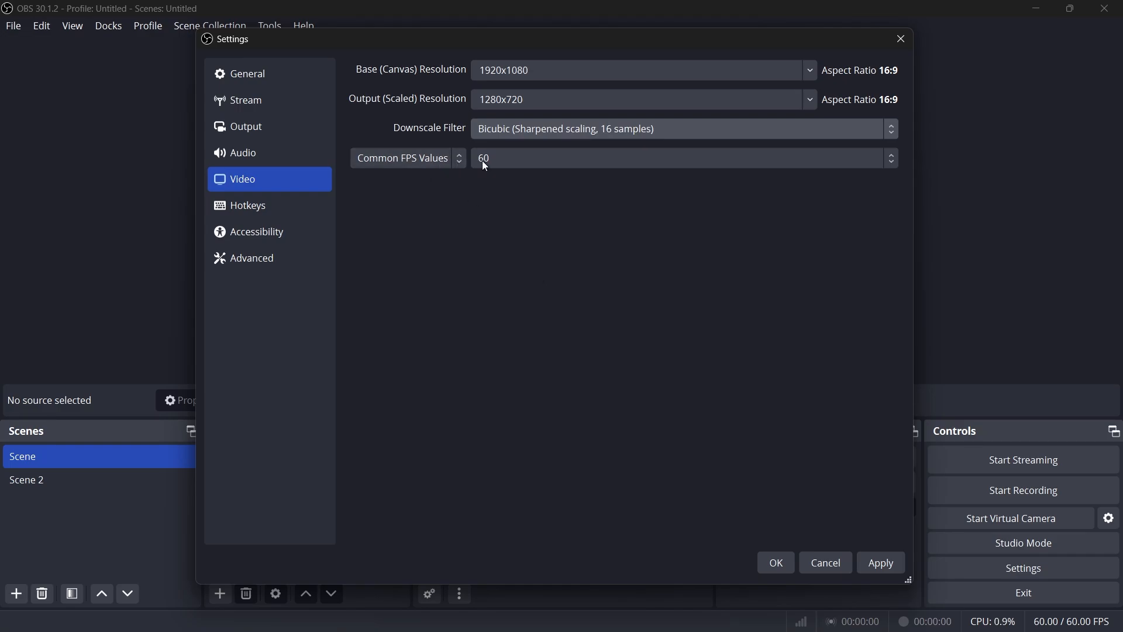
# Set Common FPS Values to 30
pyautogui.click(680, 157)
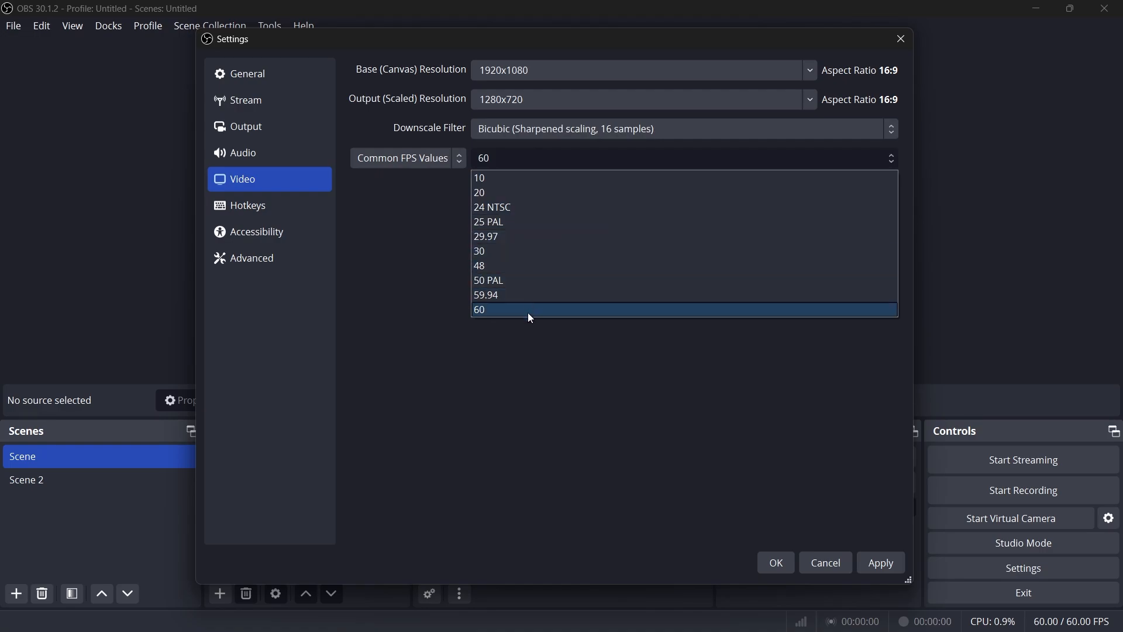
pyautogui.click(480, 309)
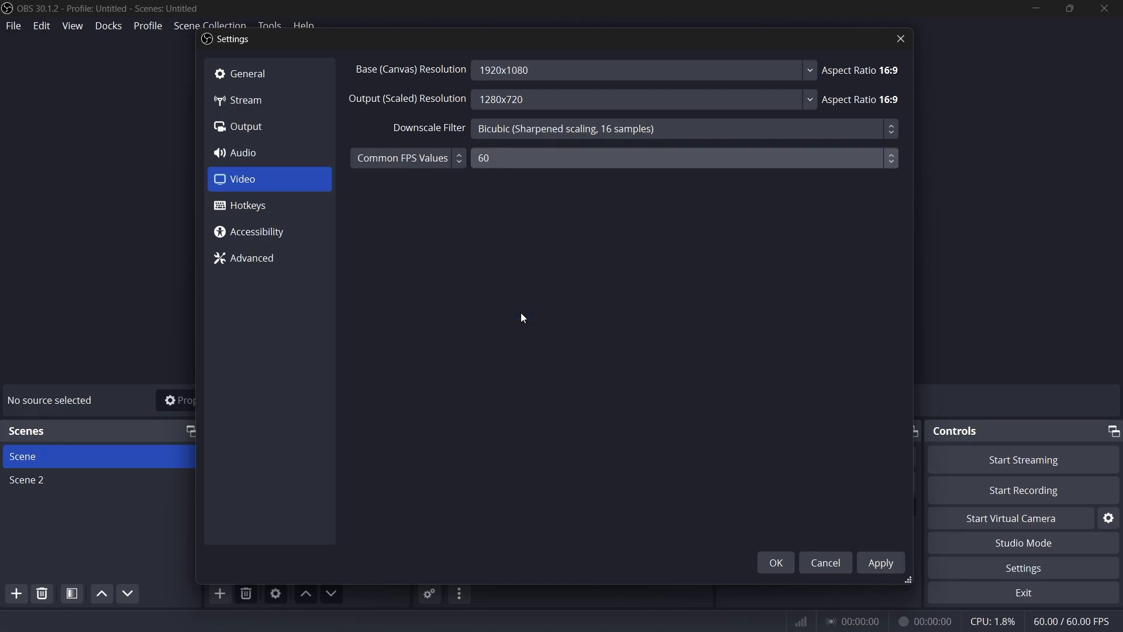
pyautogui.click(680, 158)
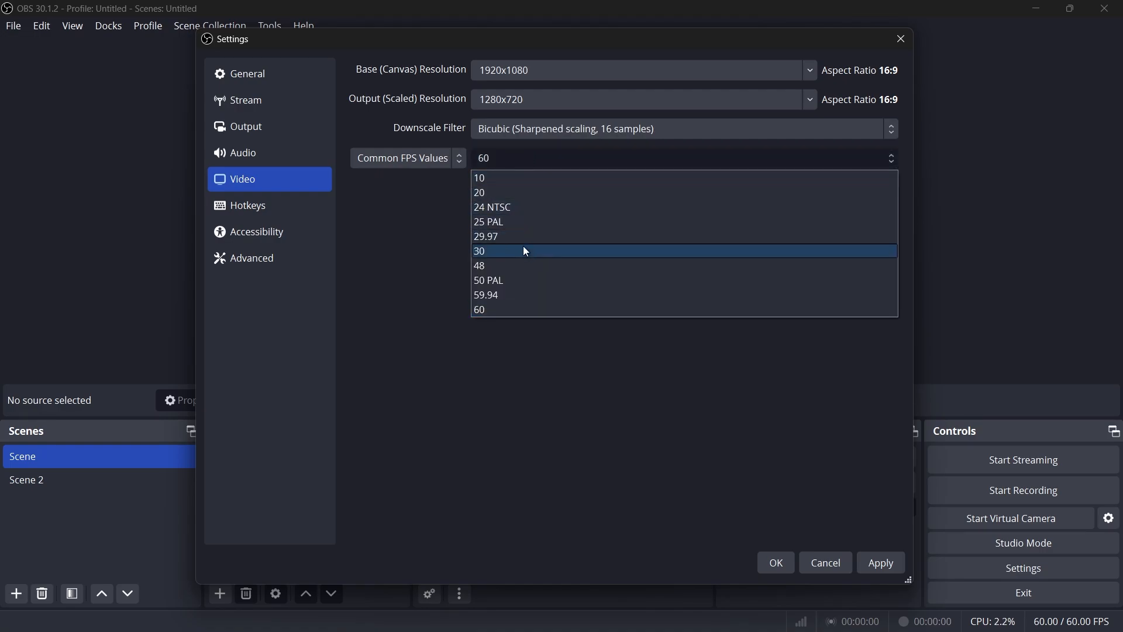
pyautogui.click(479, 251)
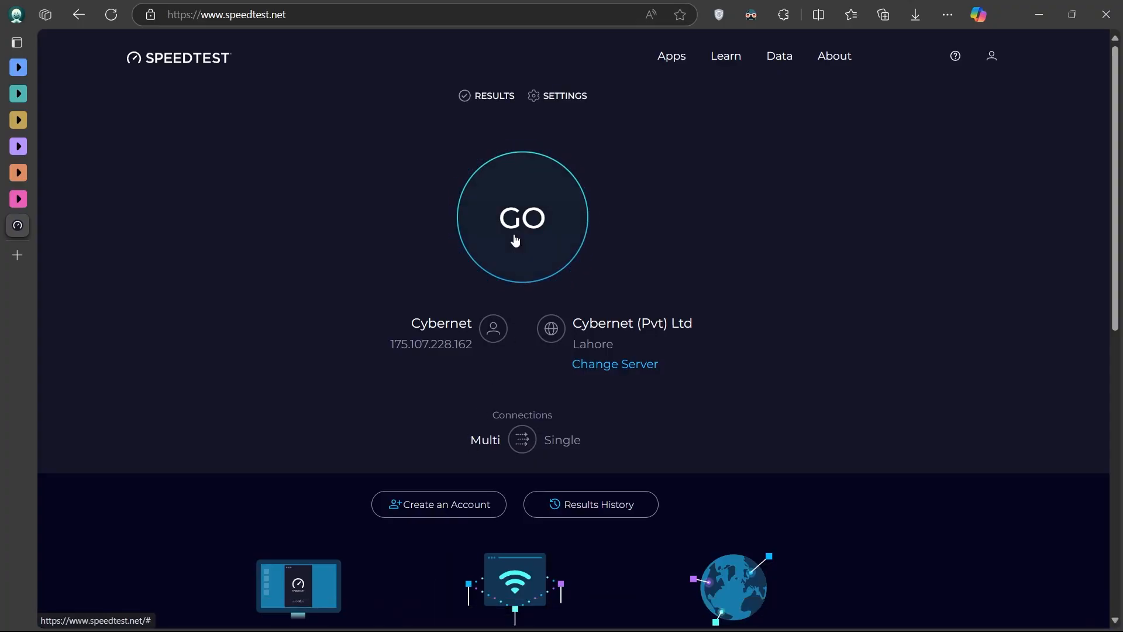
# Start the speed test on speedtest.net with the GO button
pyautogui.click(522, 217)
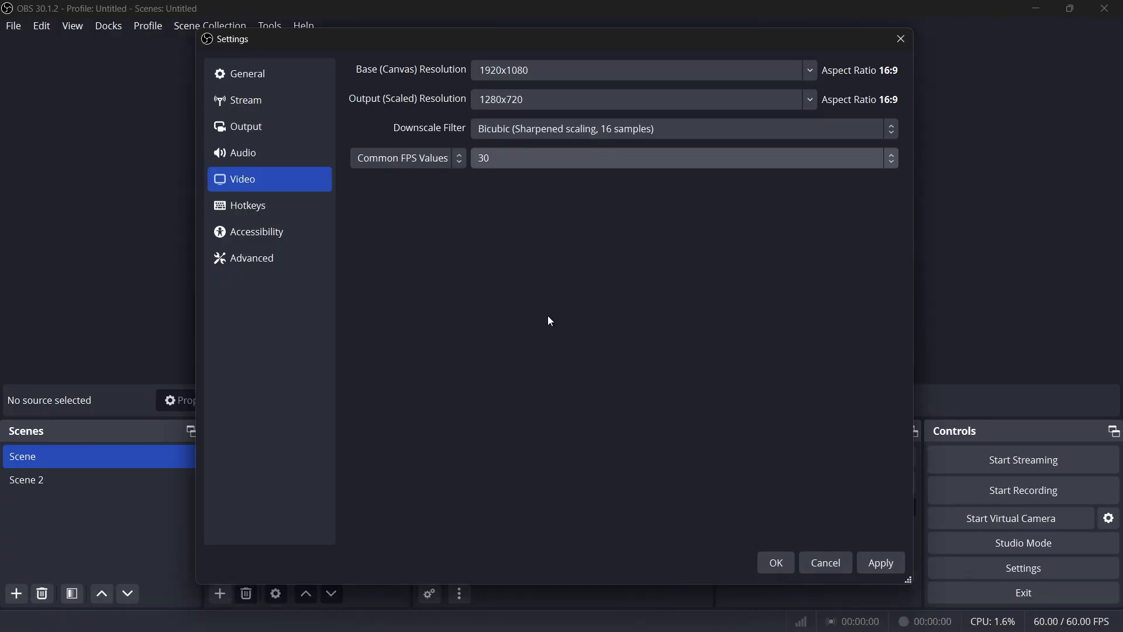
# In Advanced Output > Streaming, use NVIDIA NVENC H.264 with CBR rate control
pyautogui.click(245, 126)
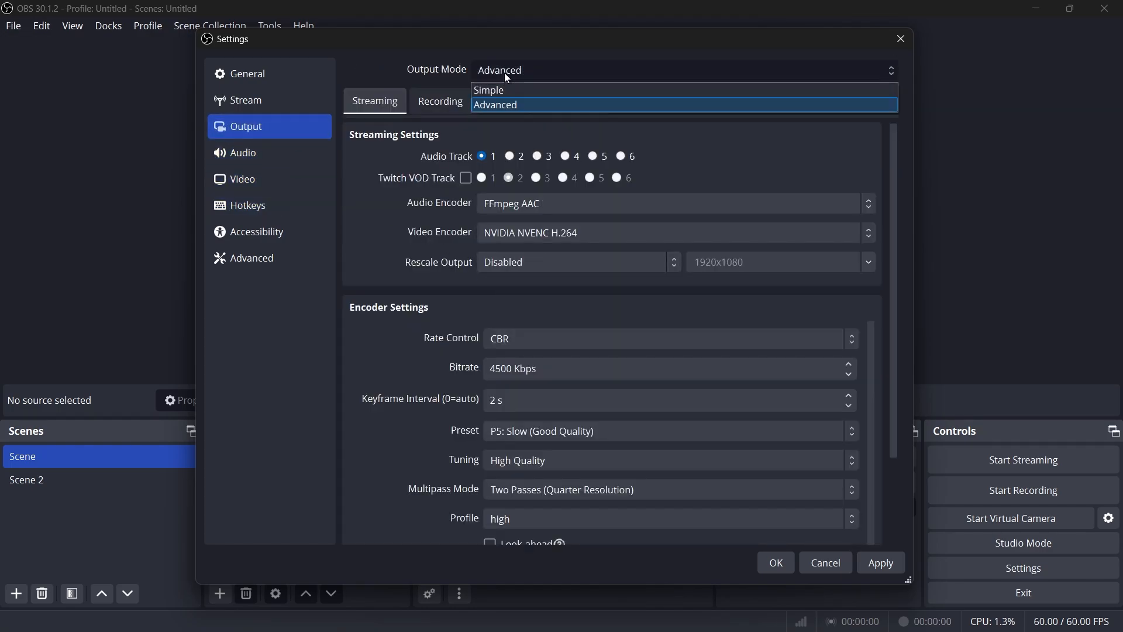
pyautogui.click(494, 105)
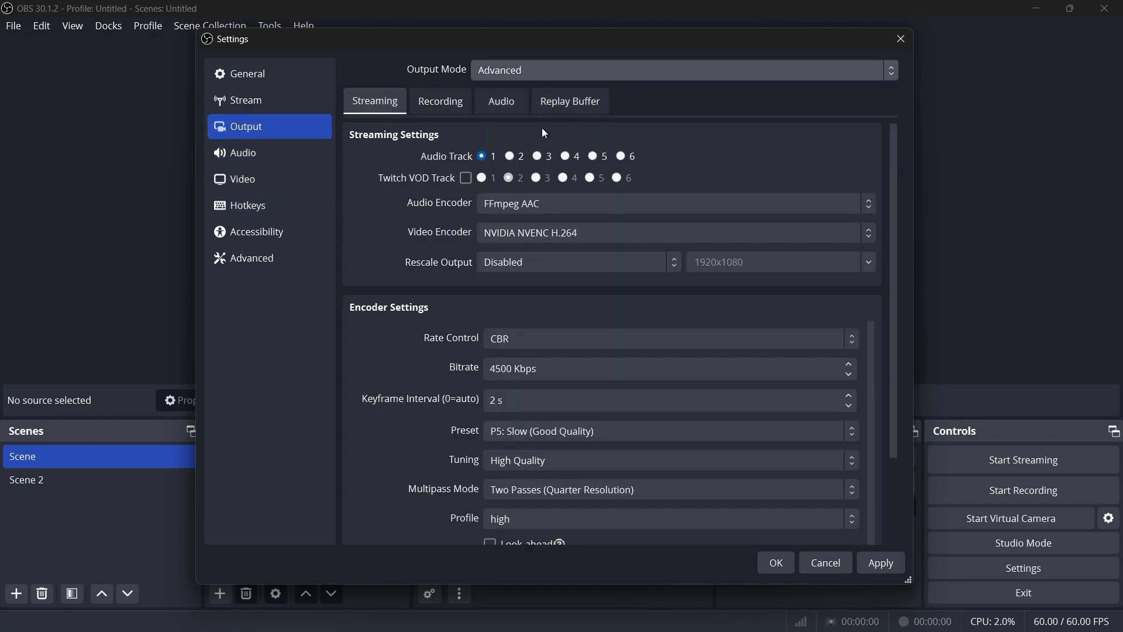
pyautogui.moveTo(386, 169)
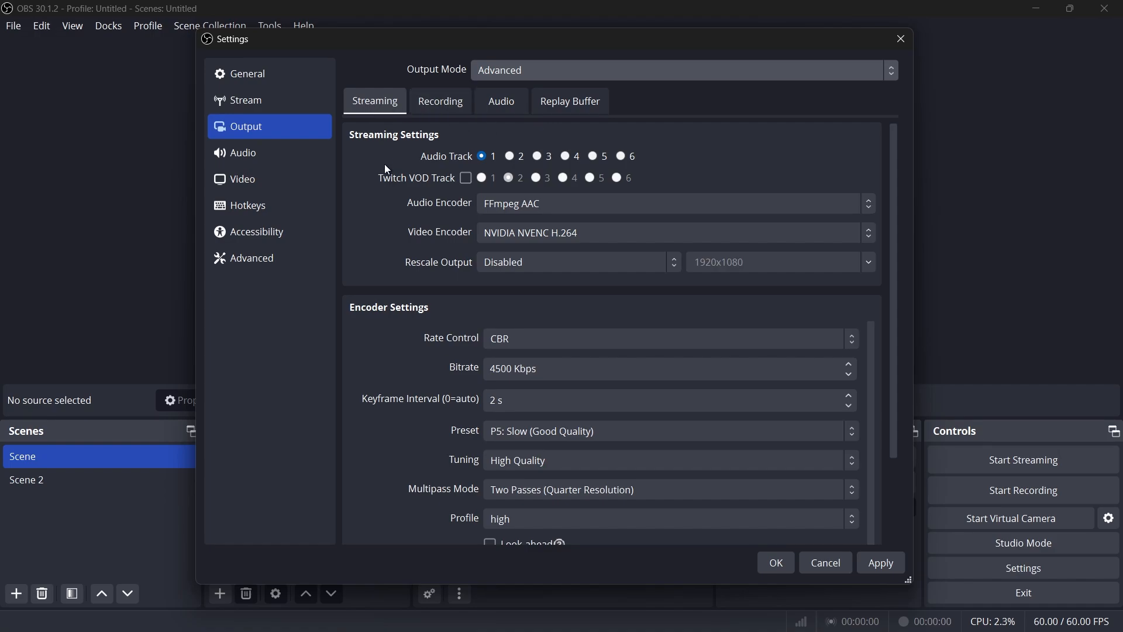
pyautogui.moveTo(444, 246)
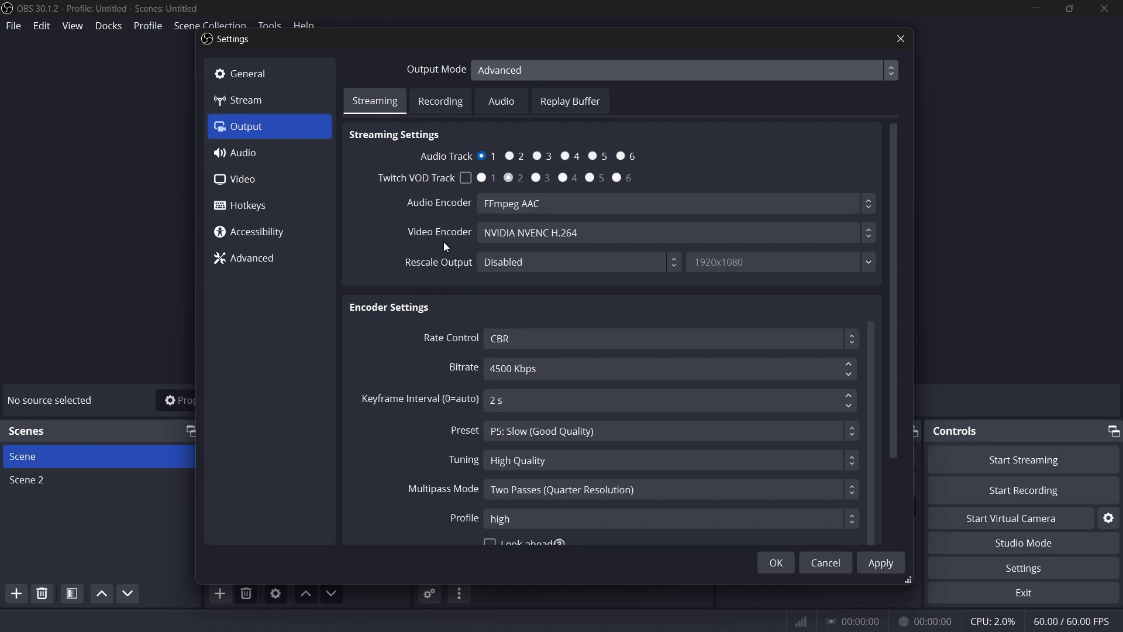
pyautogui.click(866, 232)
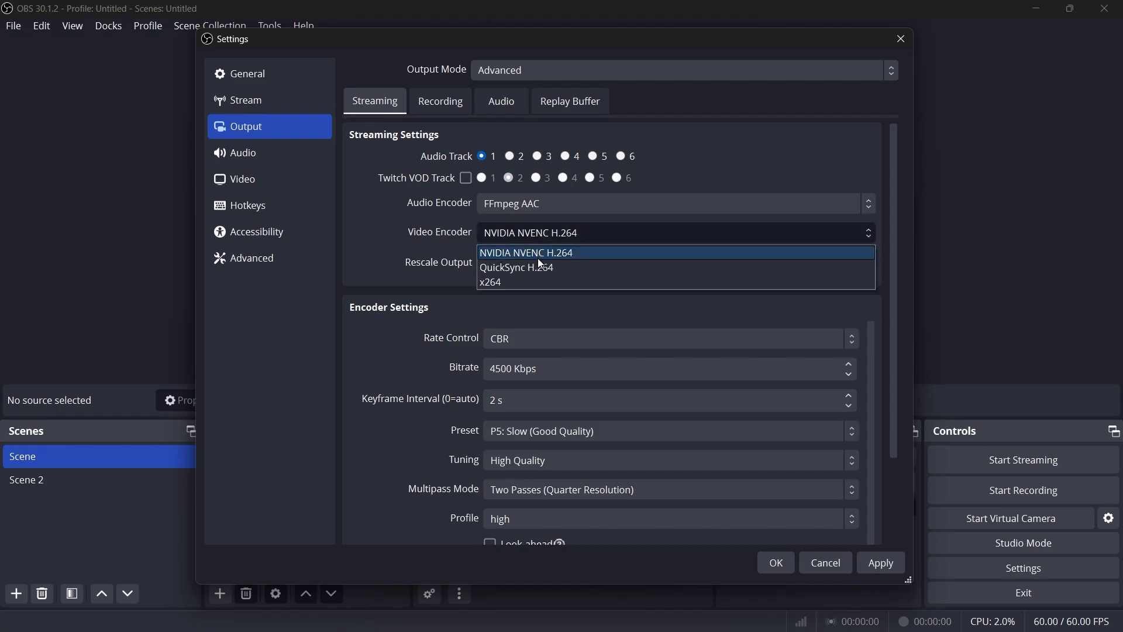
pyautogui.moveTo(509, 282)
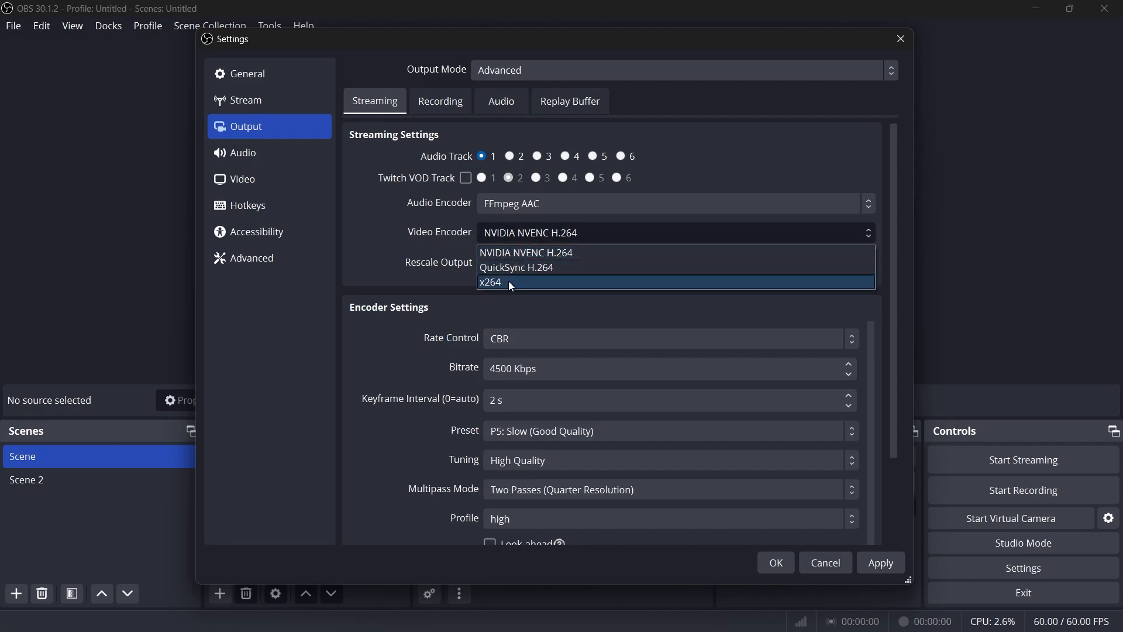
pyautogui.click(490, 282)
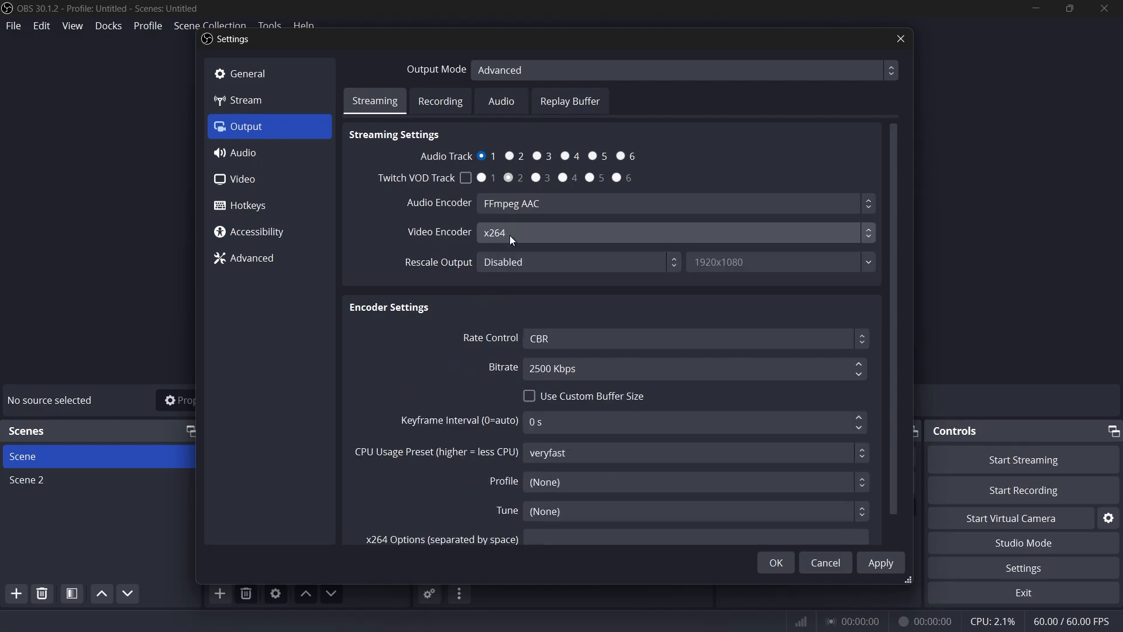
pyautogui.click(669, 232)
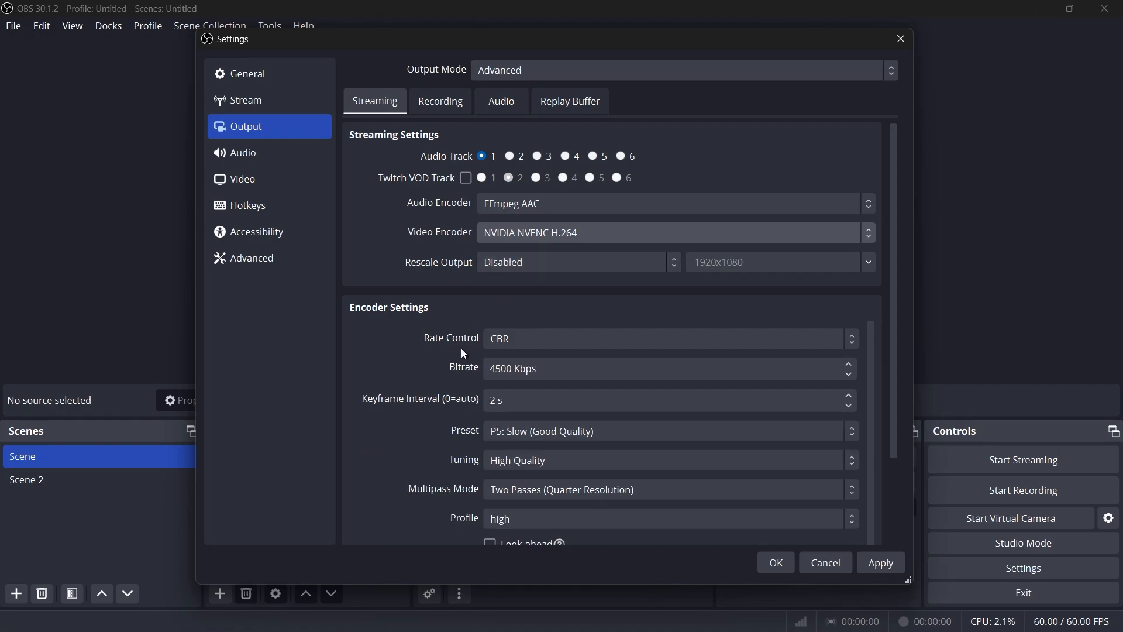
pyautogui.click(666, 338)
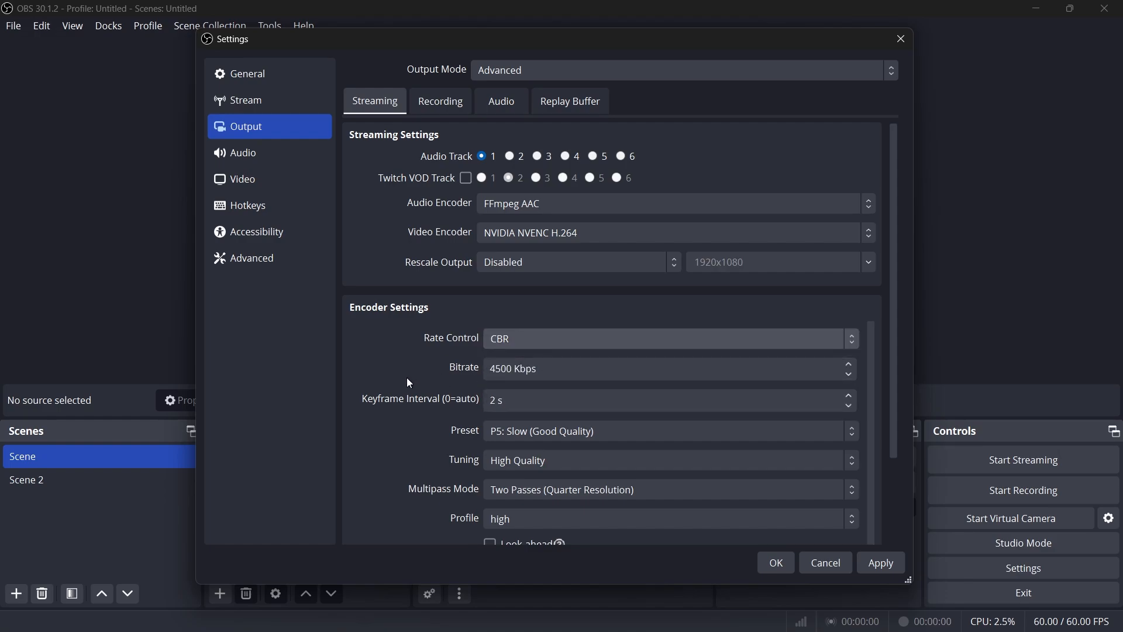
pyautogui.scroll(-3)
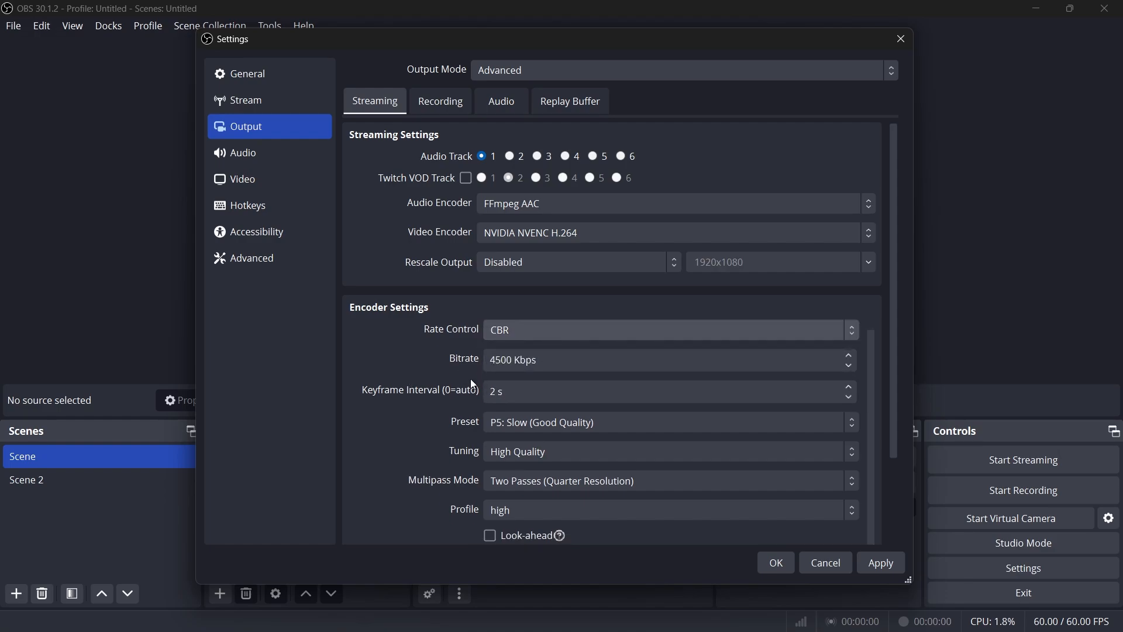
pyautogui.moveTo(450, 391)
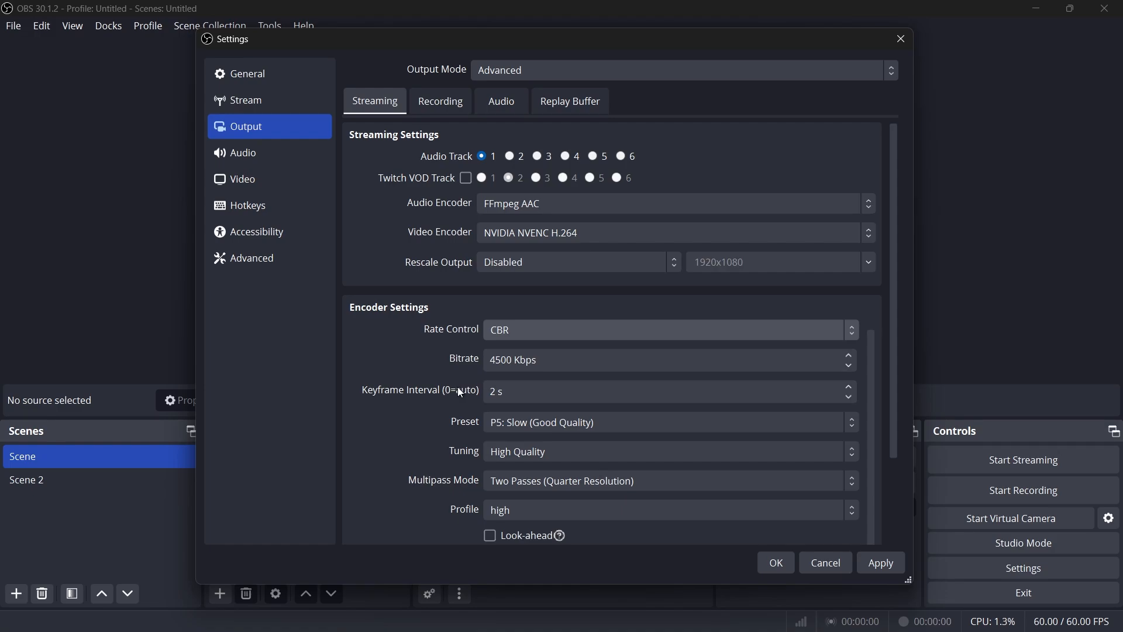
pyautogui.click(644, 358)
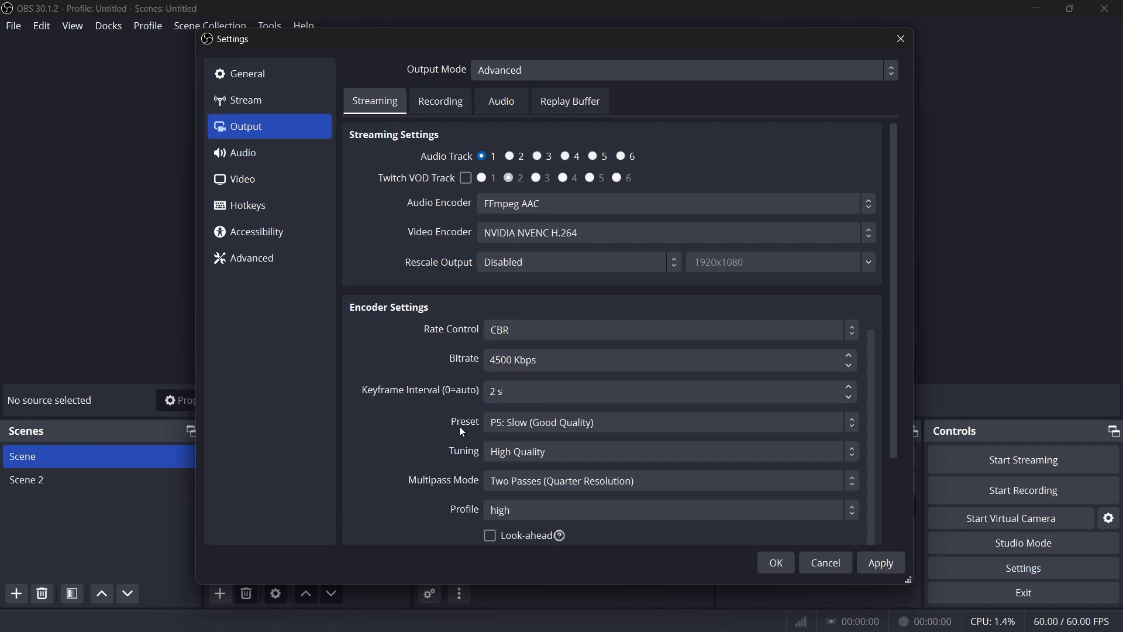
# Set the streaming profile to main and confirm MPEG-4 (.mp4) recording format
pyautogui.click(666, 422)
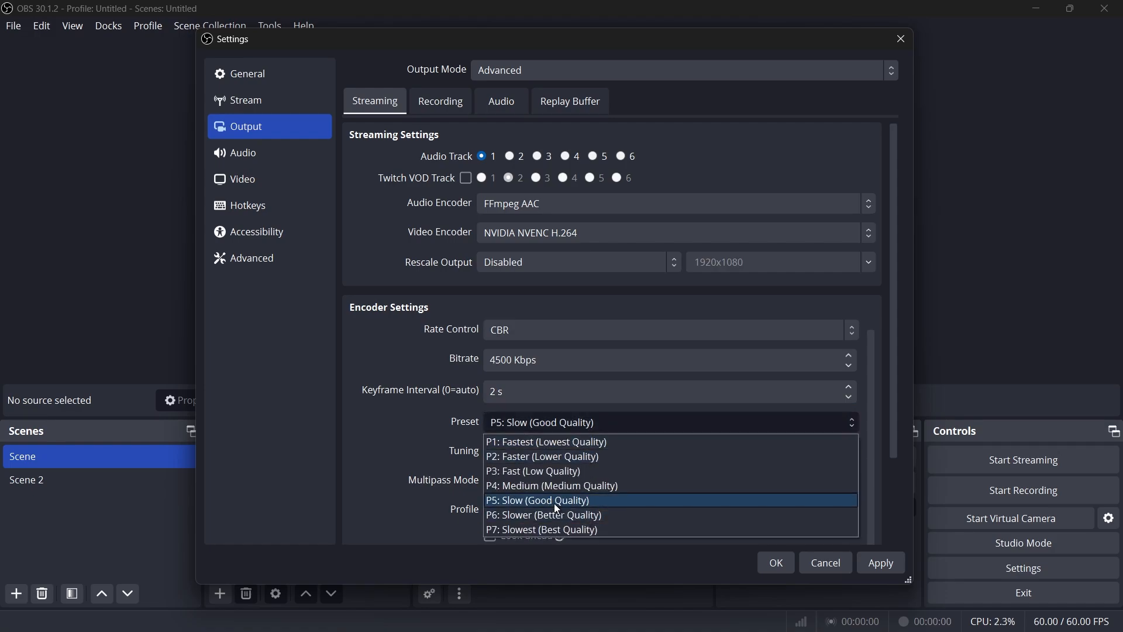
pyautogui.click(536, 500)
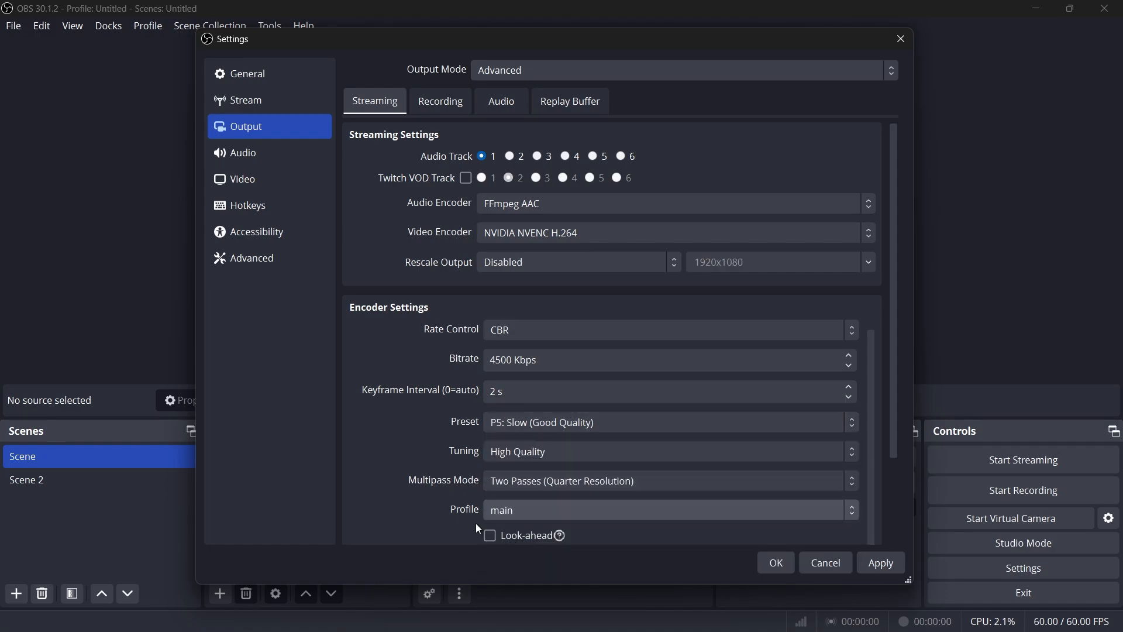
pyautogui.click(440, 102)
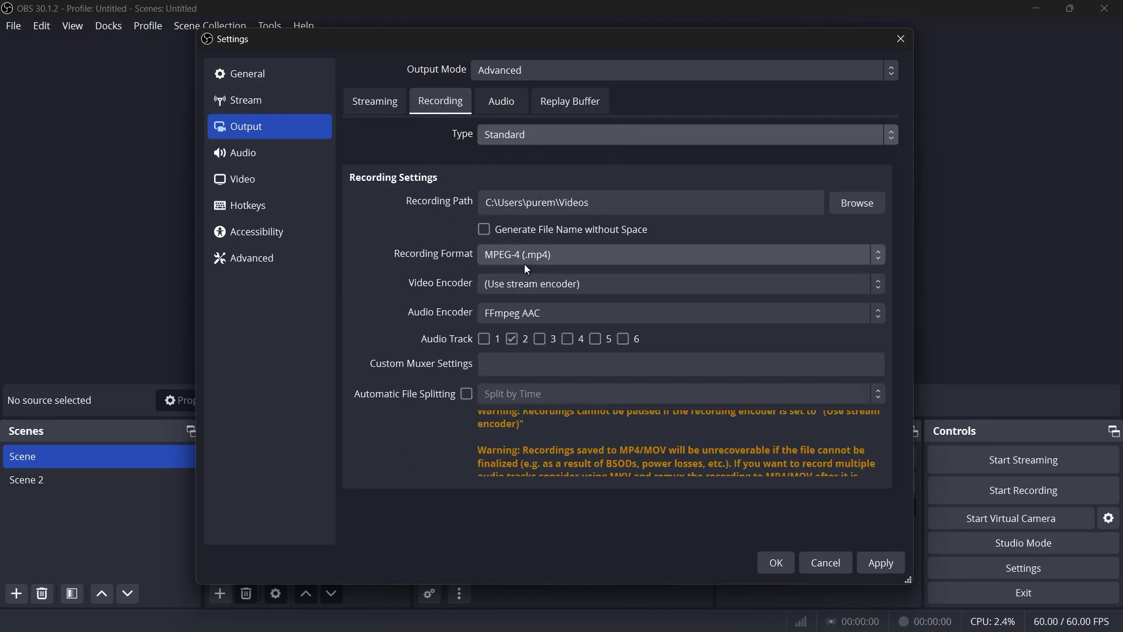
pyautogui.click(678, 255)
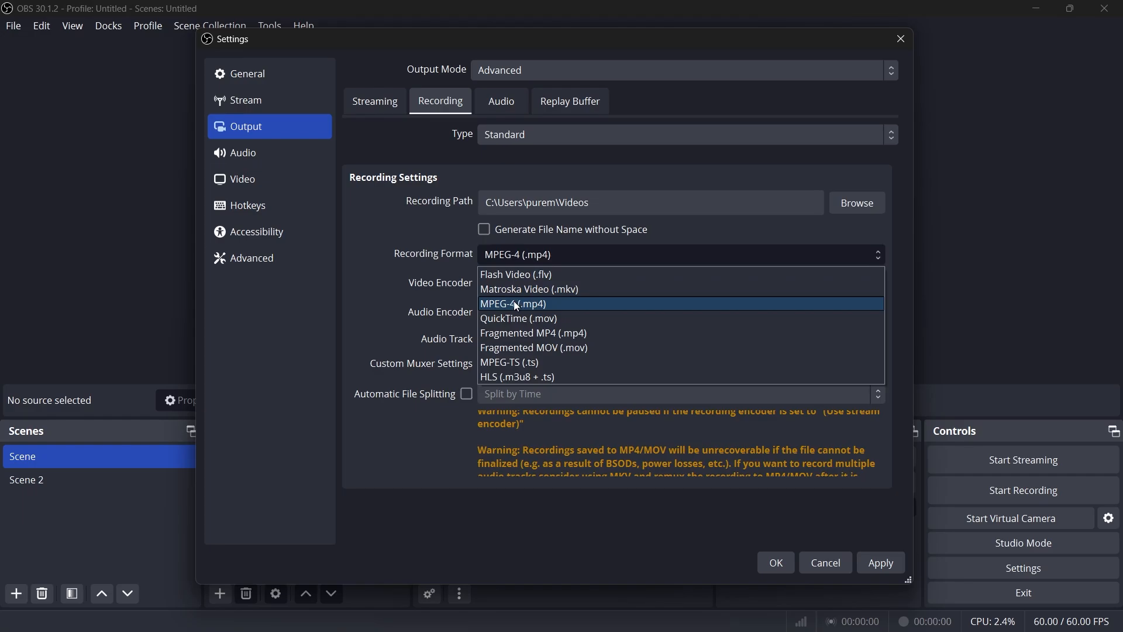
pyautogui.click(512, 303)
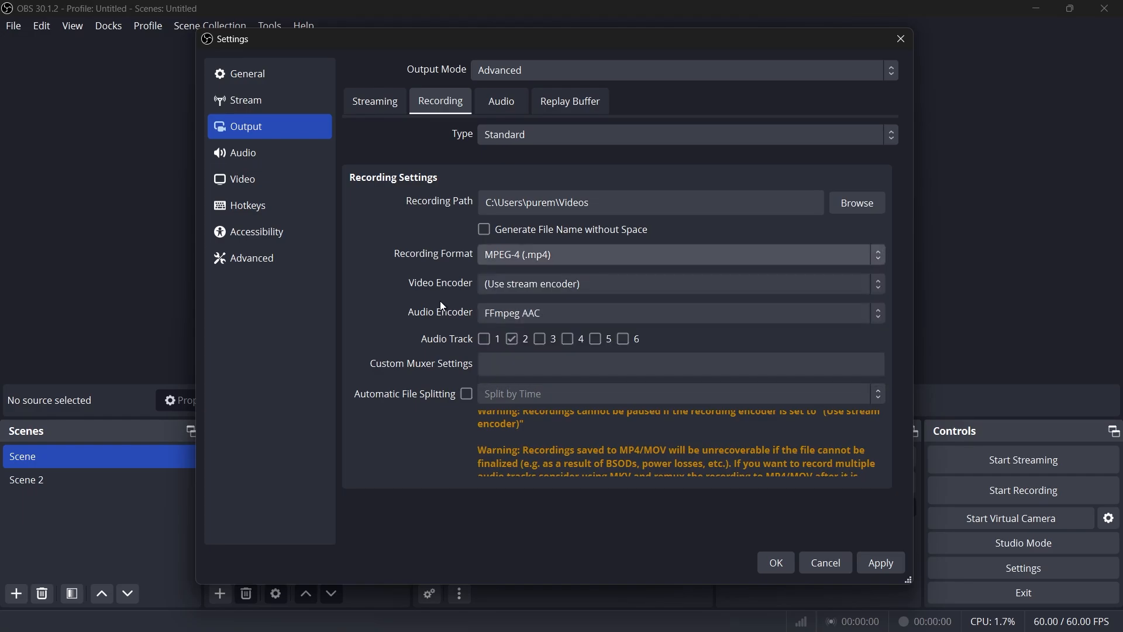
# Set the streaming encoder preset to P7: Slowest (Best Quality)
pyautogui.click(374, 101)
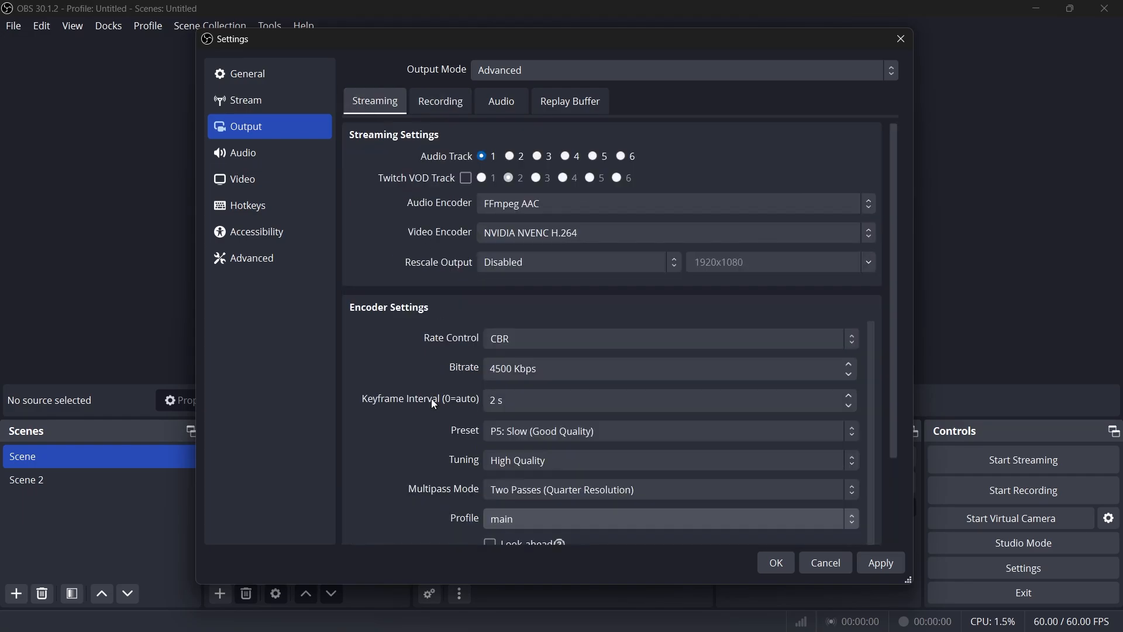
pyautogui.click(666, 422)
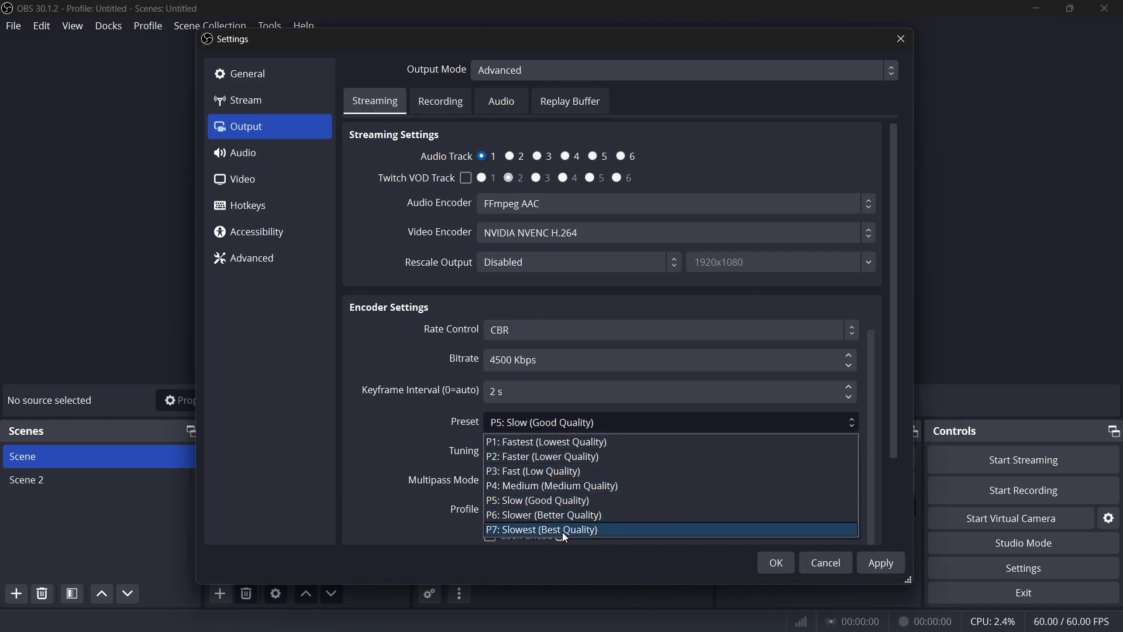
pyautogui.click(542, 529)
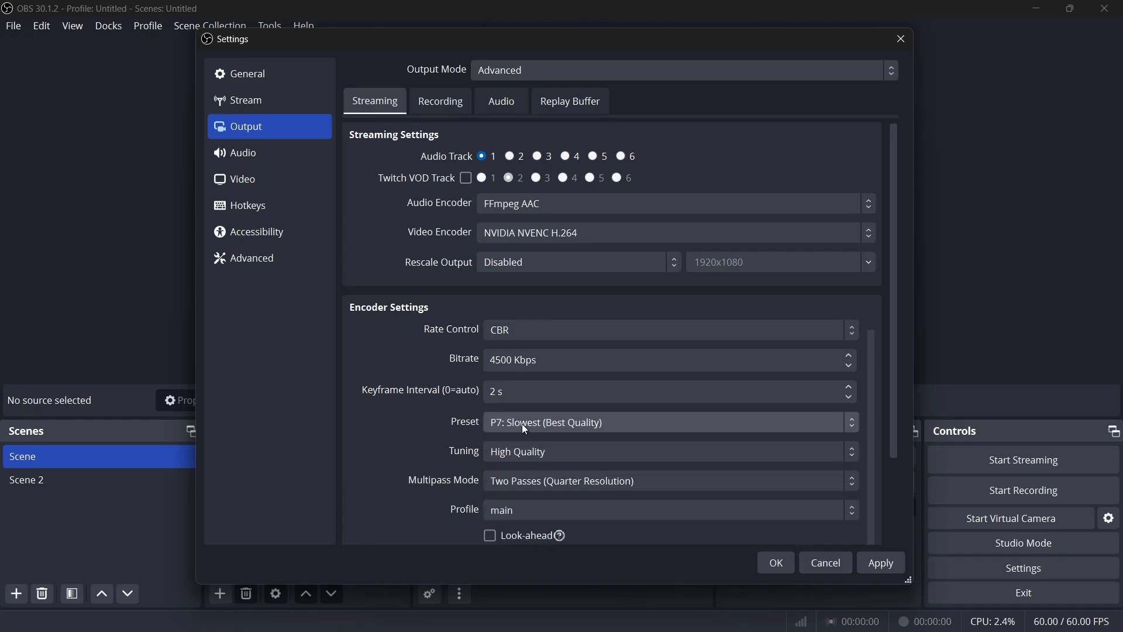
pyautogui.click(439, 101)
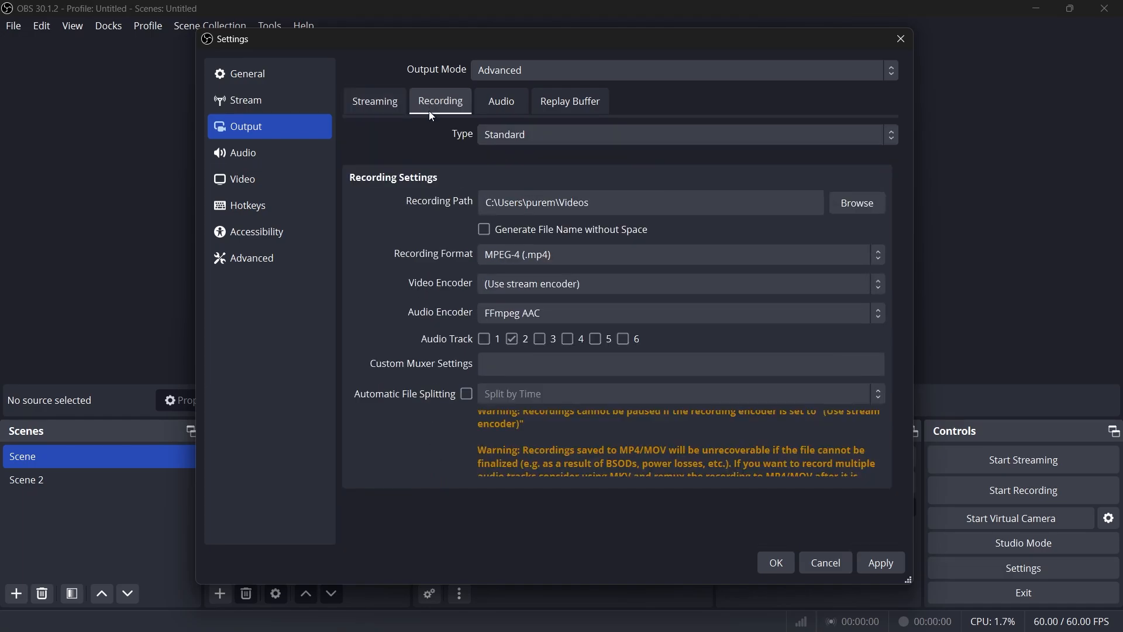
# Change the recording Video Encoder from (Use stream encoder) to NVIDIA NVENC H.264
pyautogui.click(680, 283)
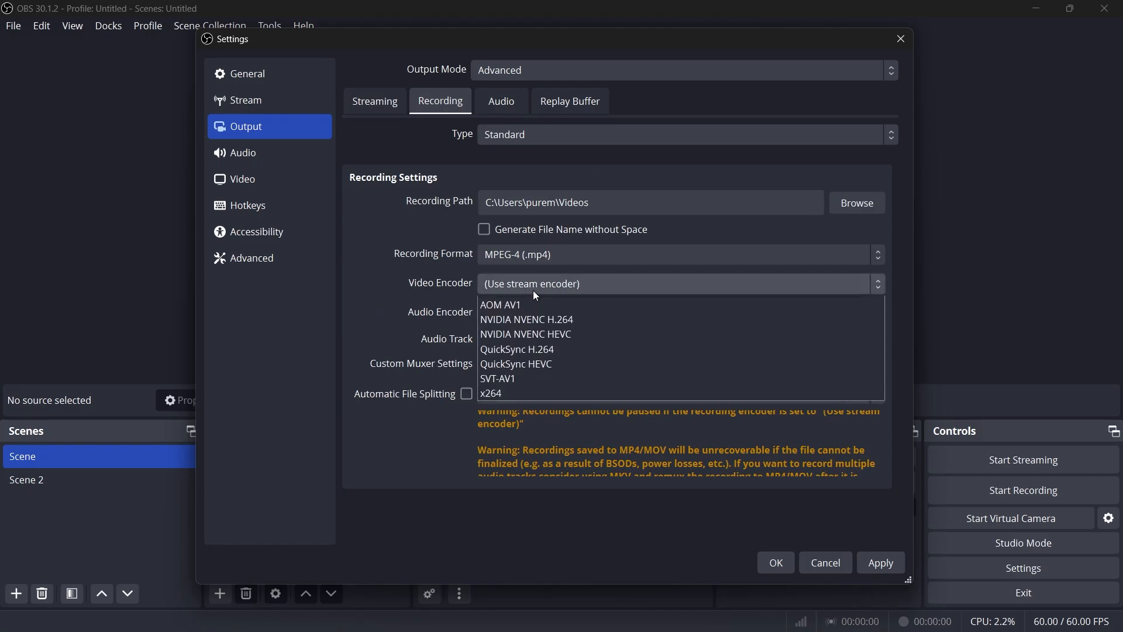
pyautogui.click(526, 319)
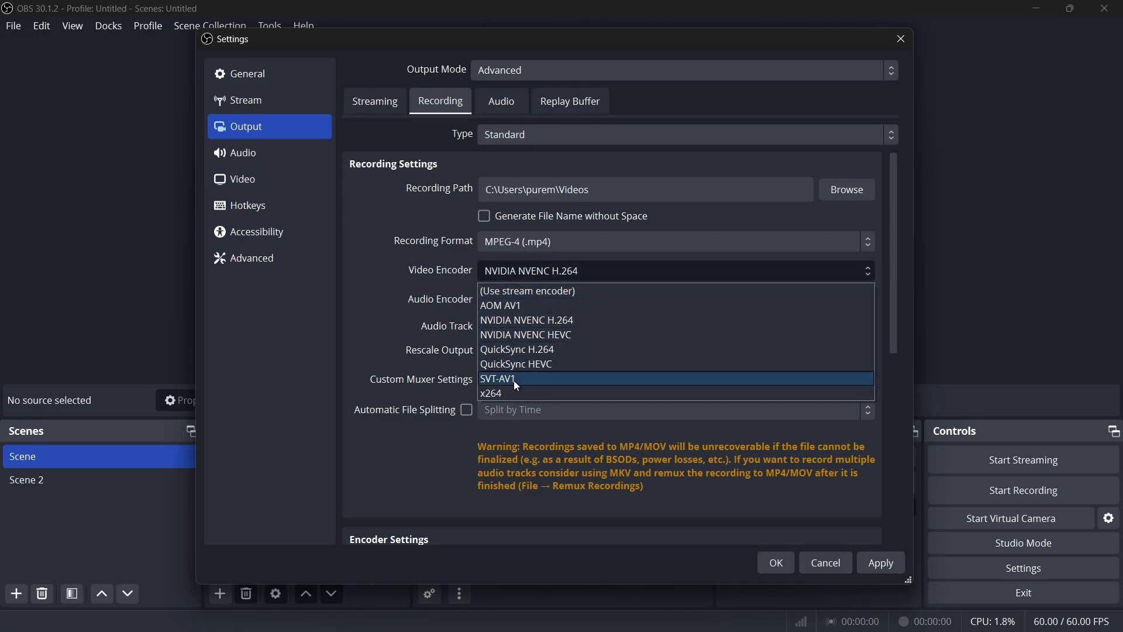
pyautogui.click(492, 391)
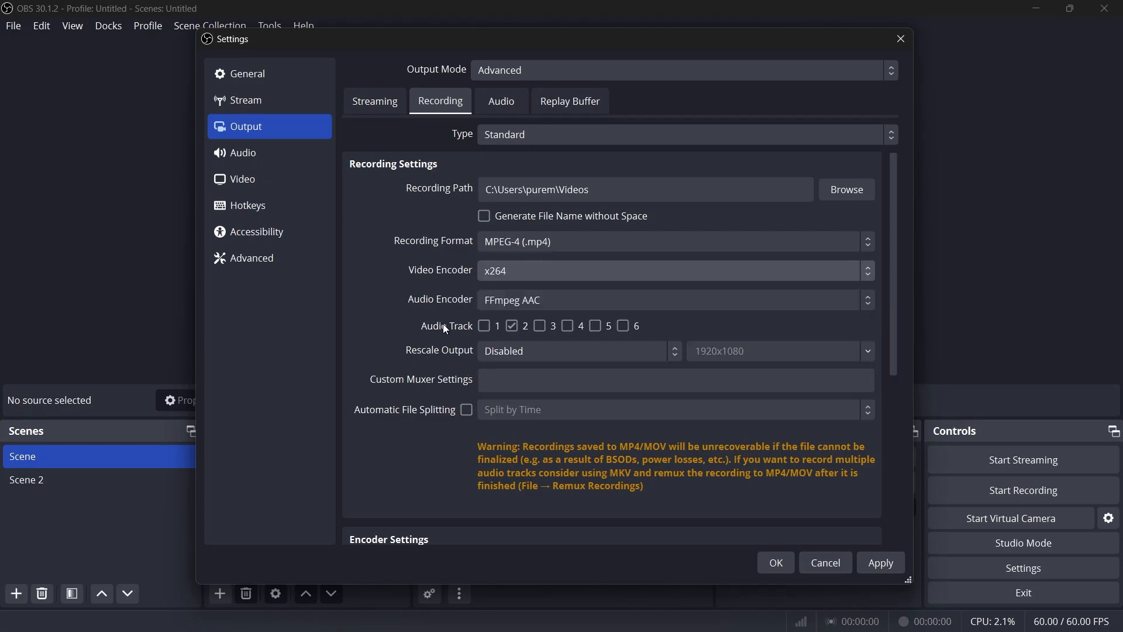
pyautogui.click(670, 271)
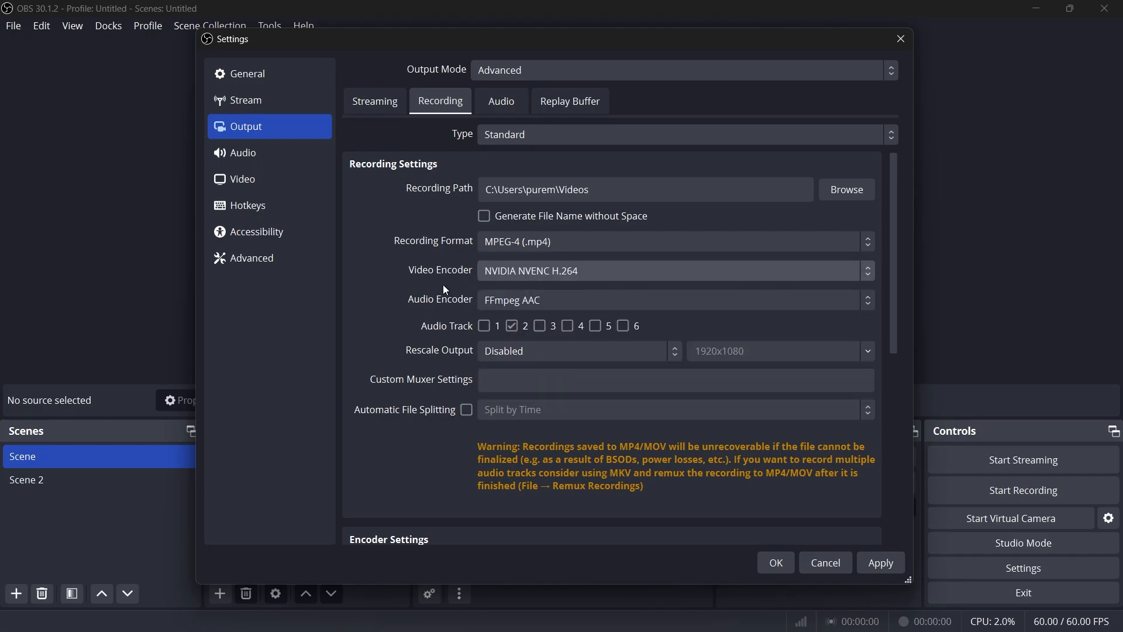
# Set Advanced Process Priority to Above Normal and look through the remaining options
pyautogui.click(252, 258)
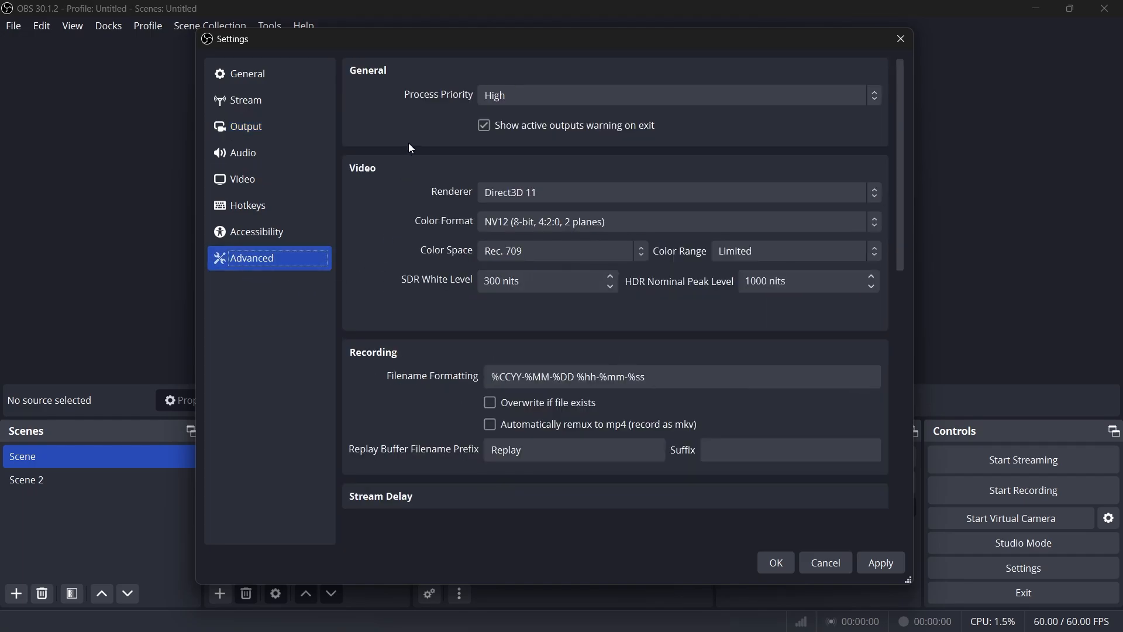
pyautogui.click(673, 95)
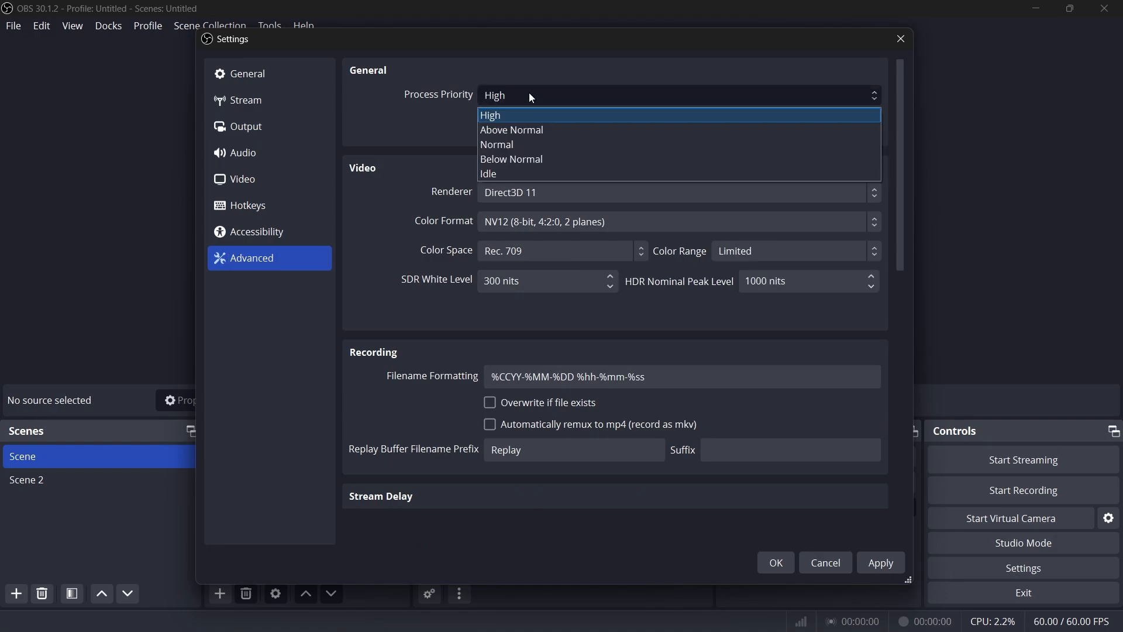
pyautogui.moveTo(514, 134)
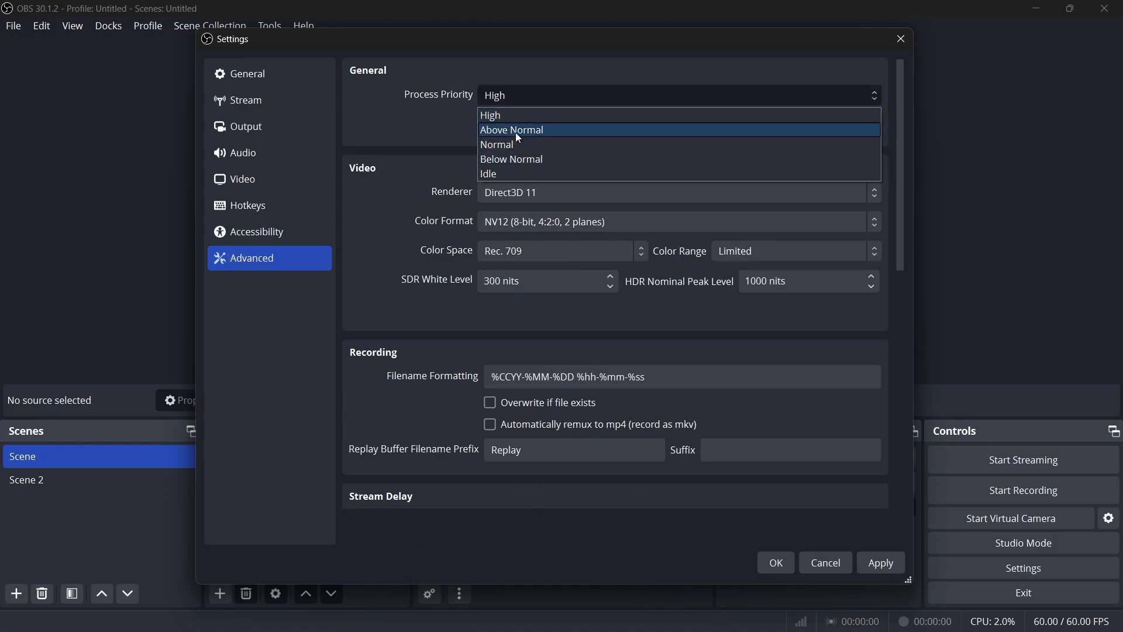
pyautogui.click(511, 130)
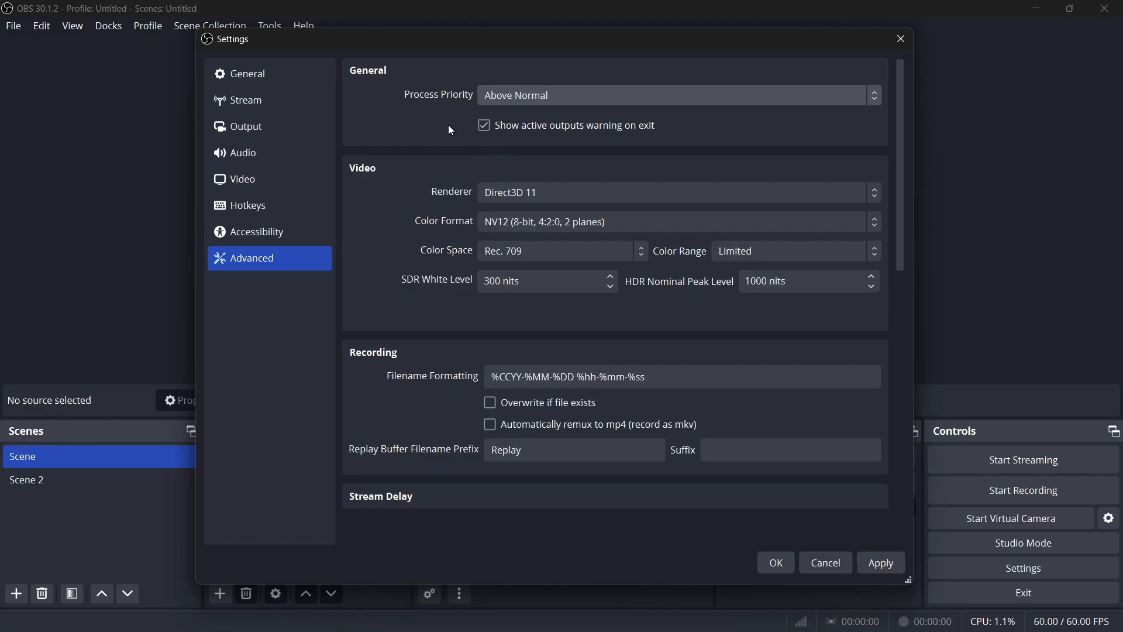
pyautogui.scroll(-3)
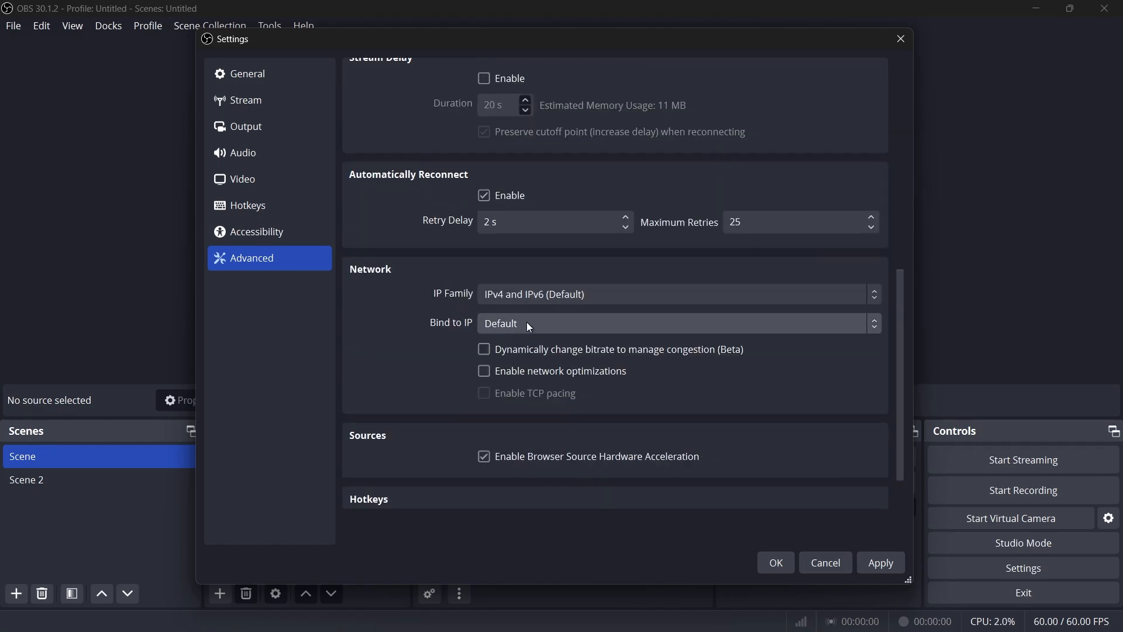
pyautogui.click(673, 323)
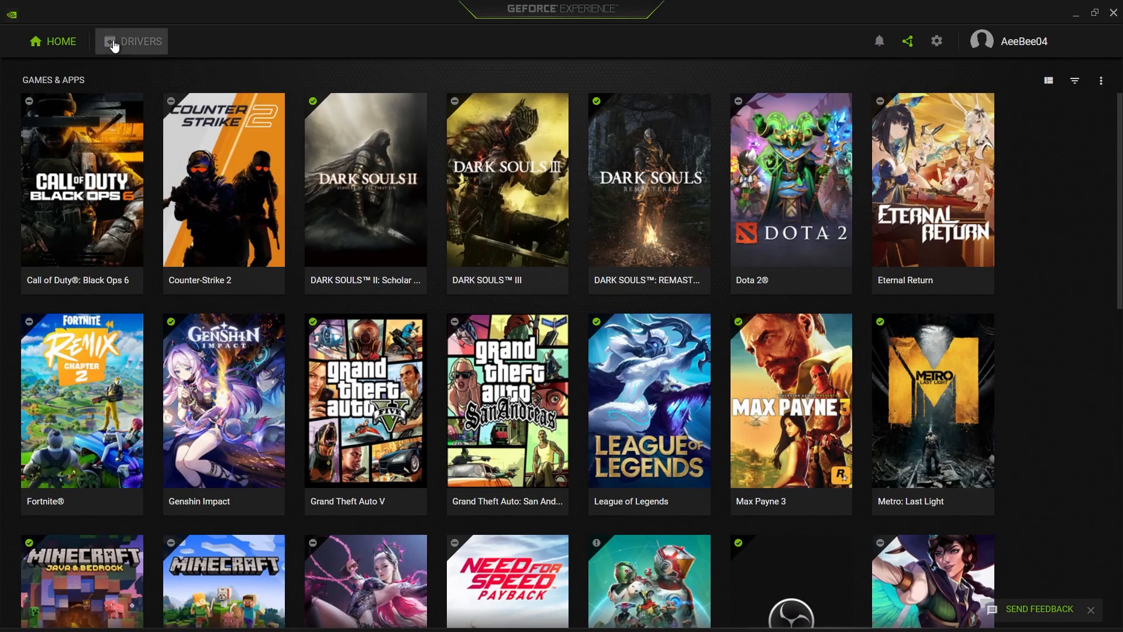
# Show the Drivers page and expand the release notes for Game Ready Driver 566.14
pyautogui.click(141, 41)
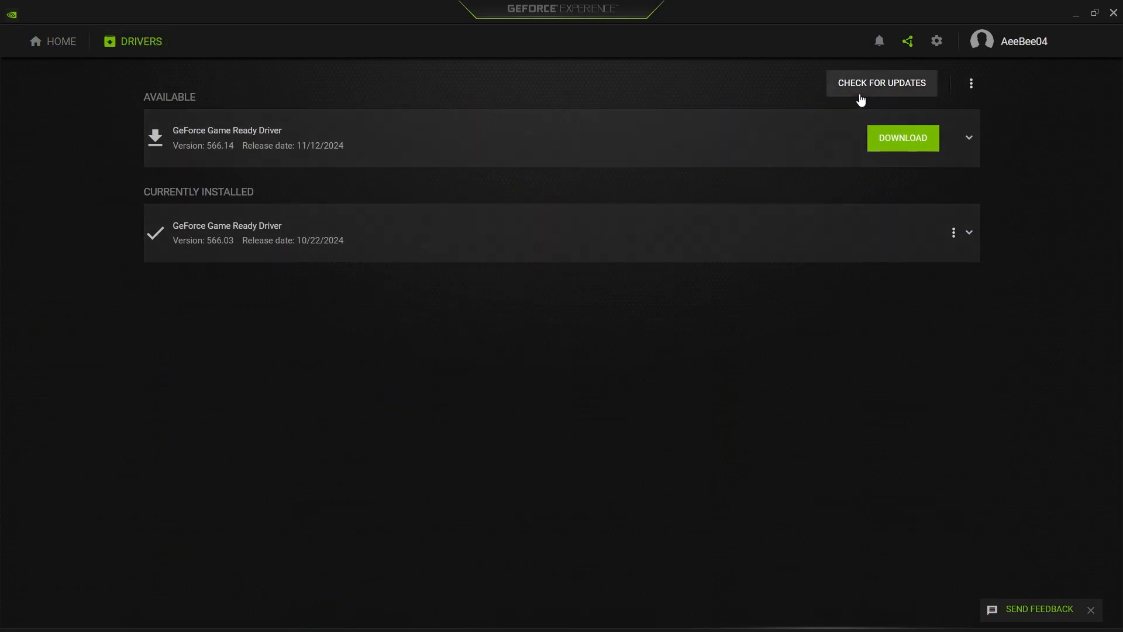
pyautogui.moveTo(617, 272)
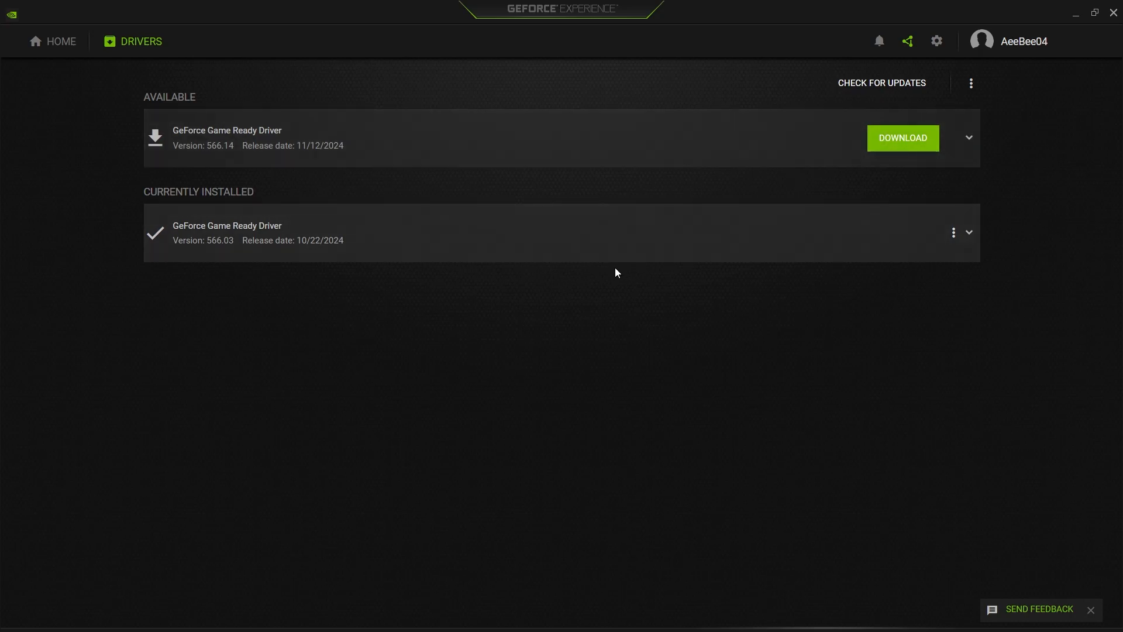
pyautogui.moveTo(614, 280)
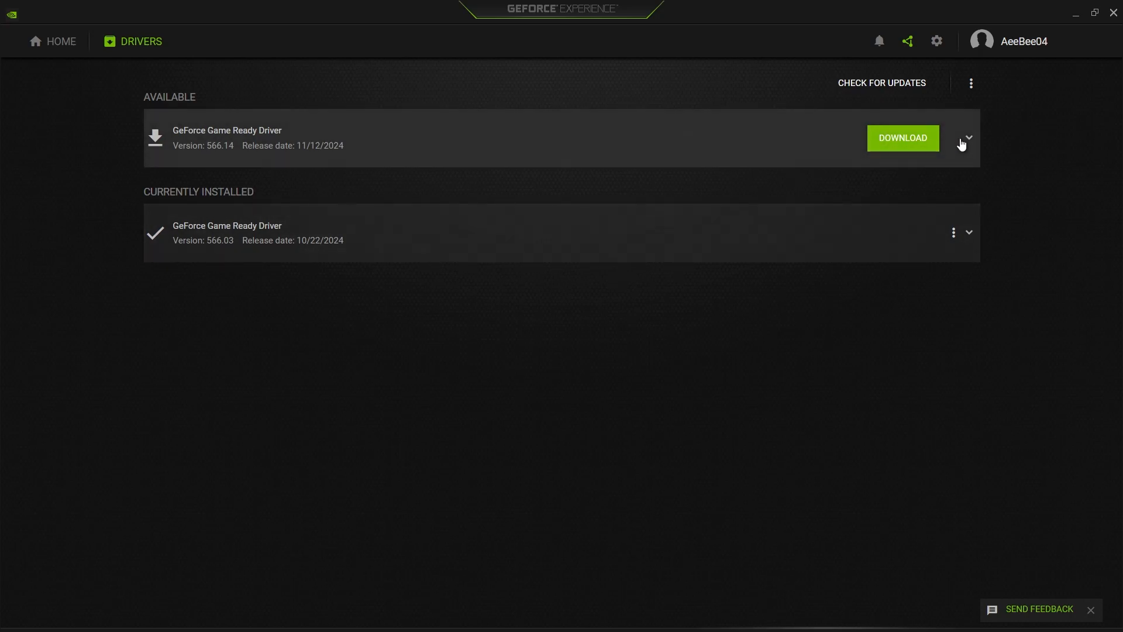
pyautogui.click(968, 138)
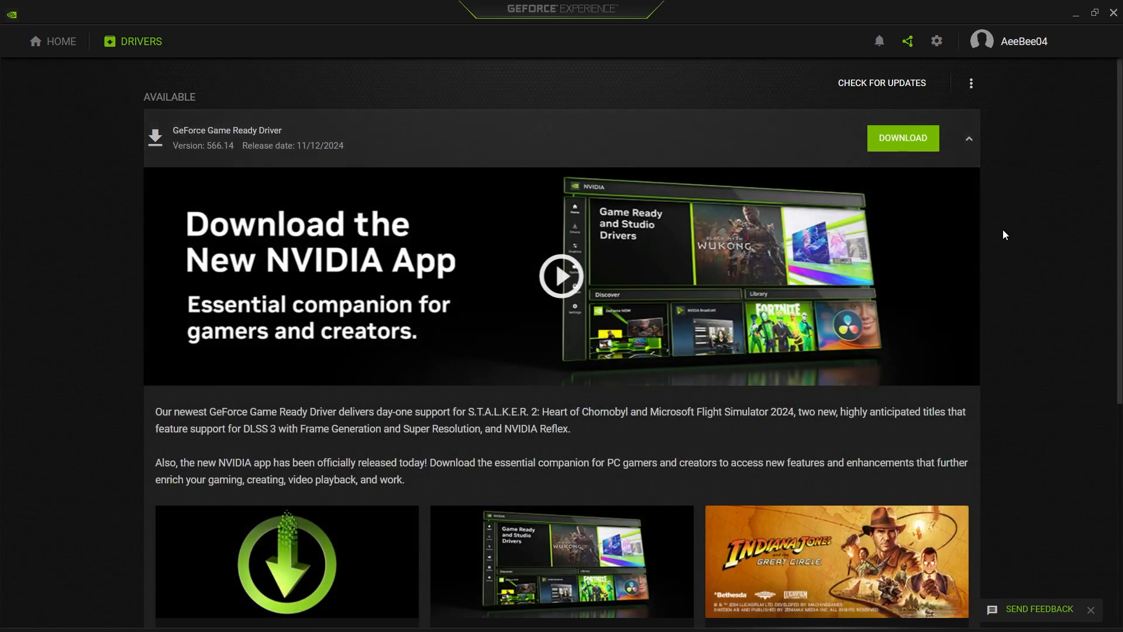